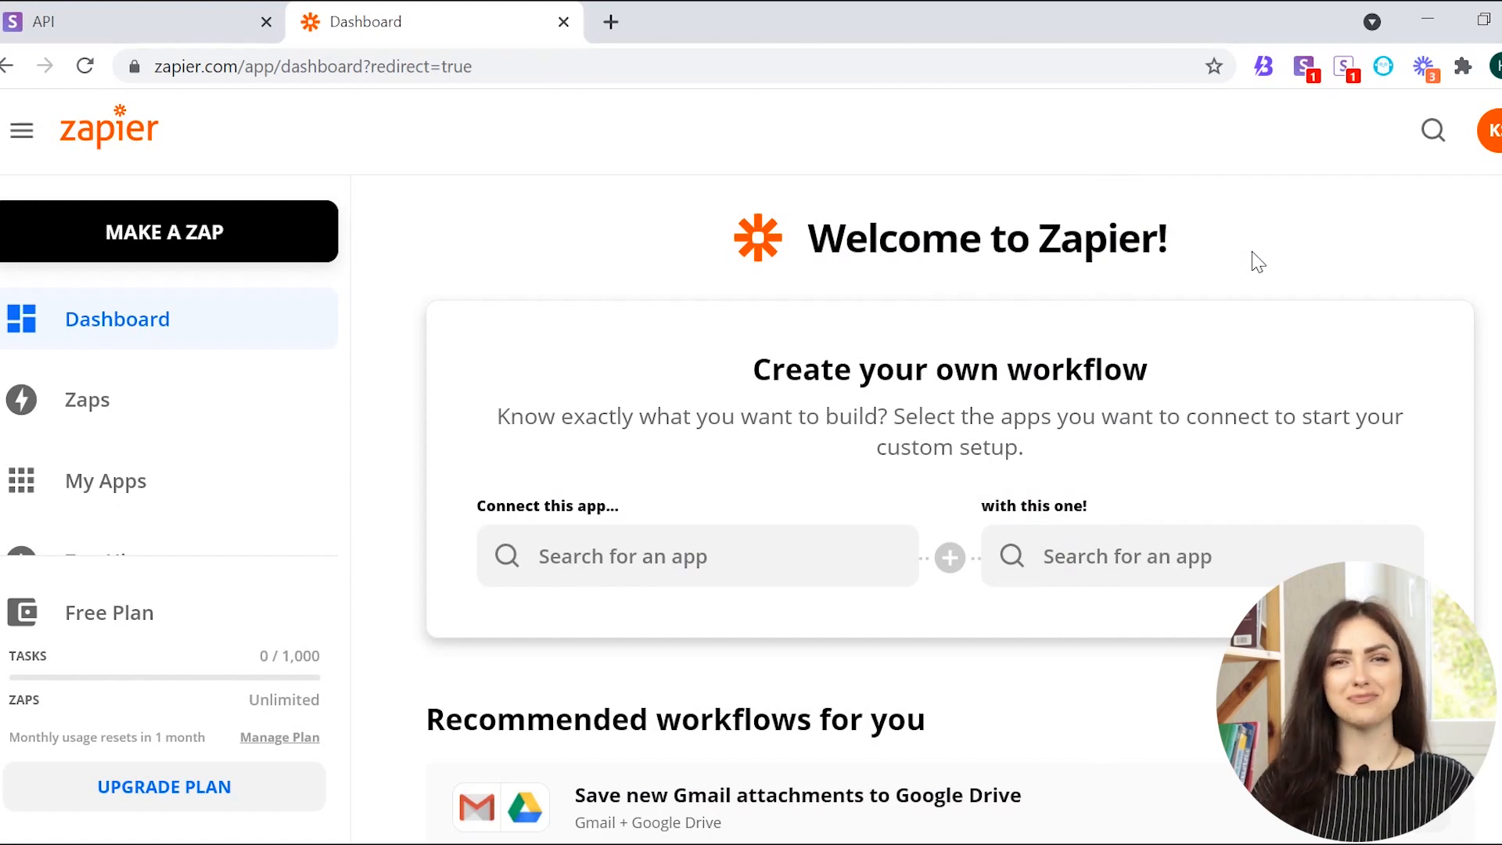
{"action": "mouse_move", "coordinate": [235, 483]}
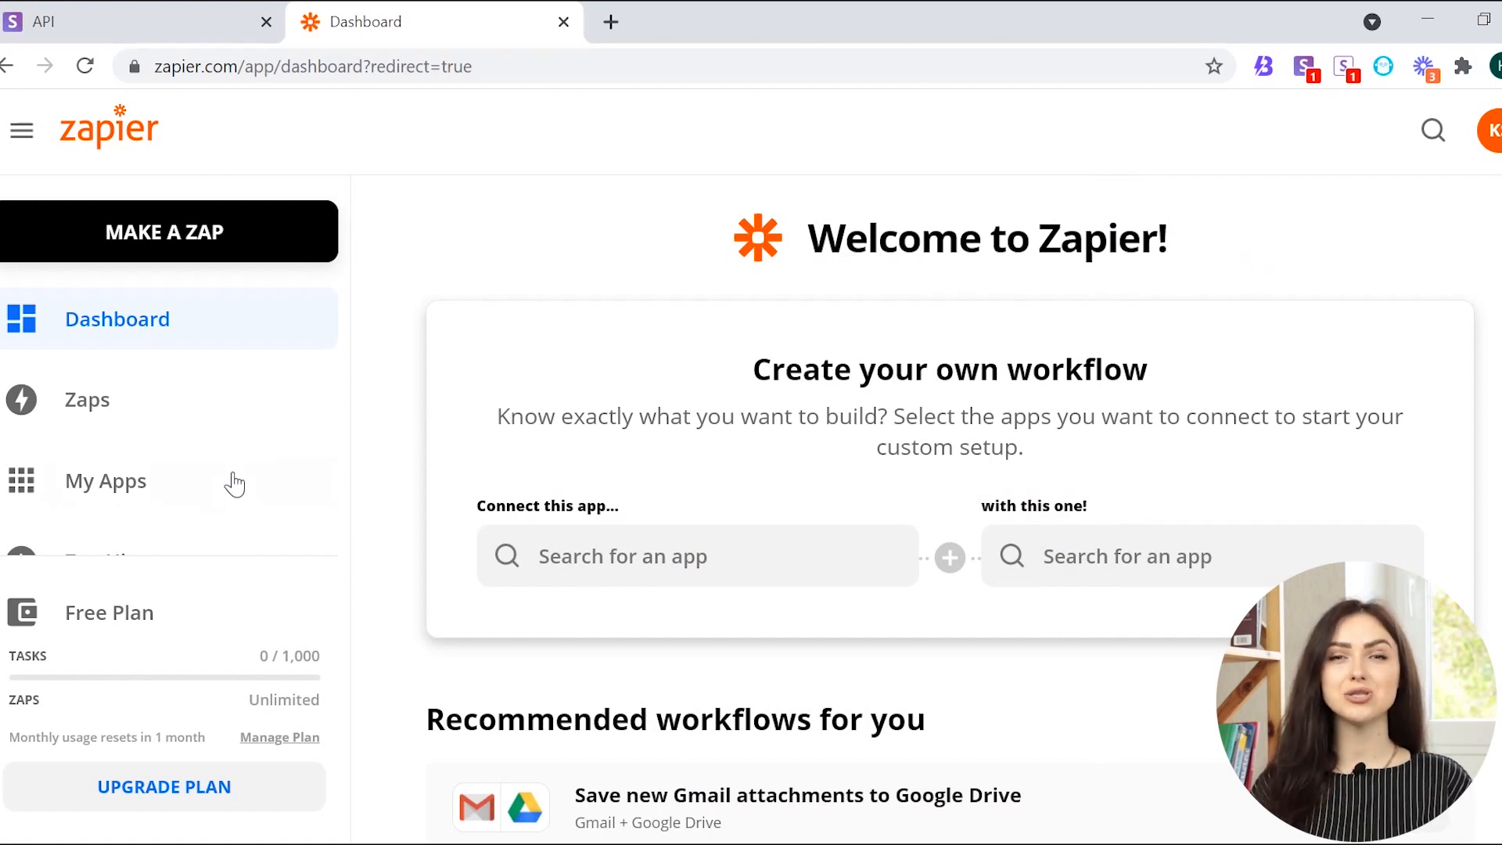
Show My Apps, which lists no personal app connections yet
{"action": "left_click", "coordinate": [105, 480]}
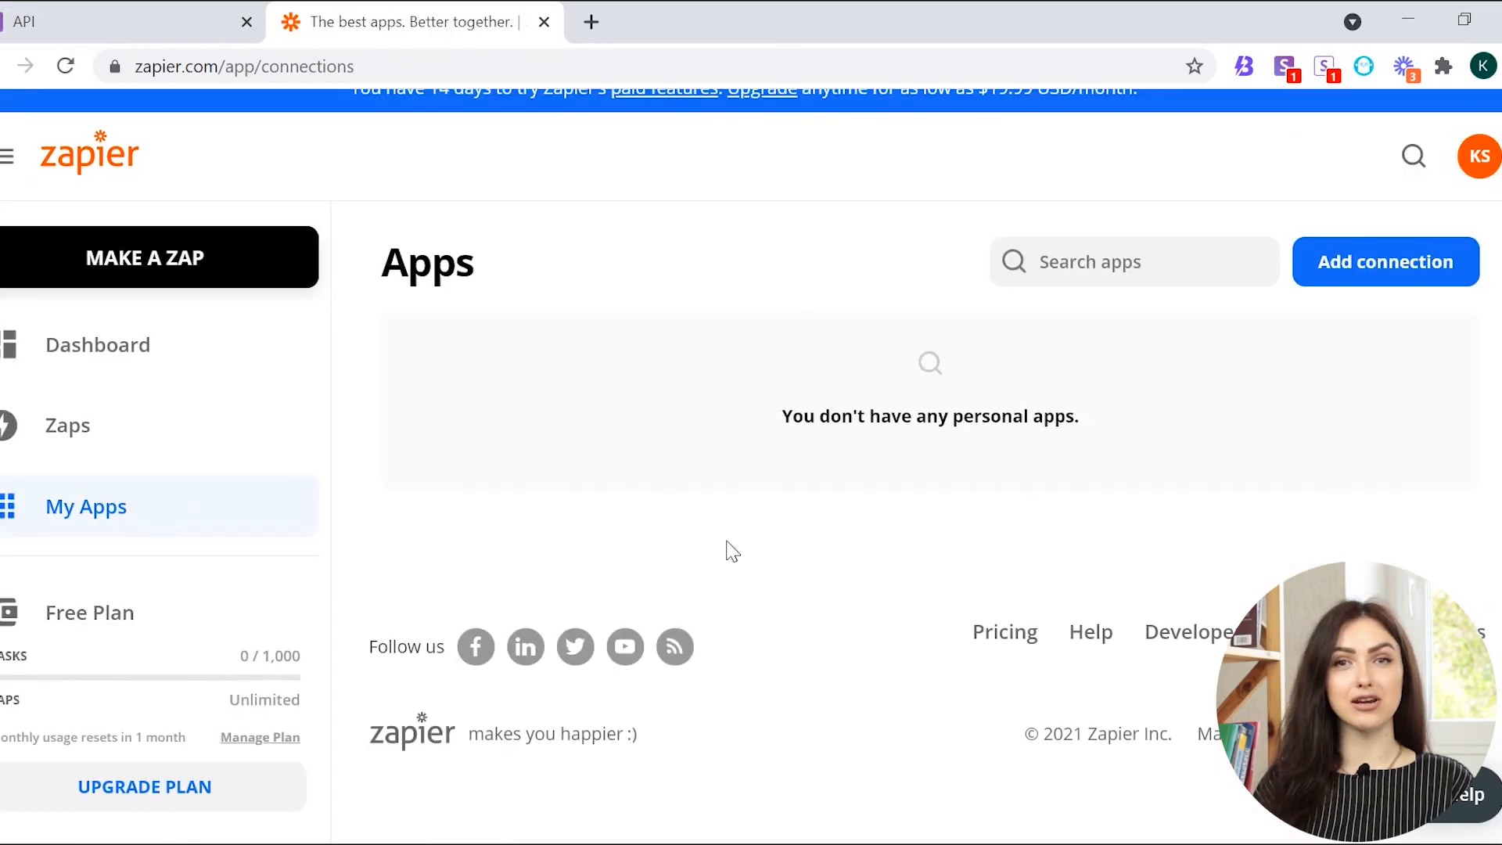
{"action": "left_click", "coordinate": [1384, 261]}
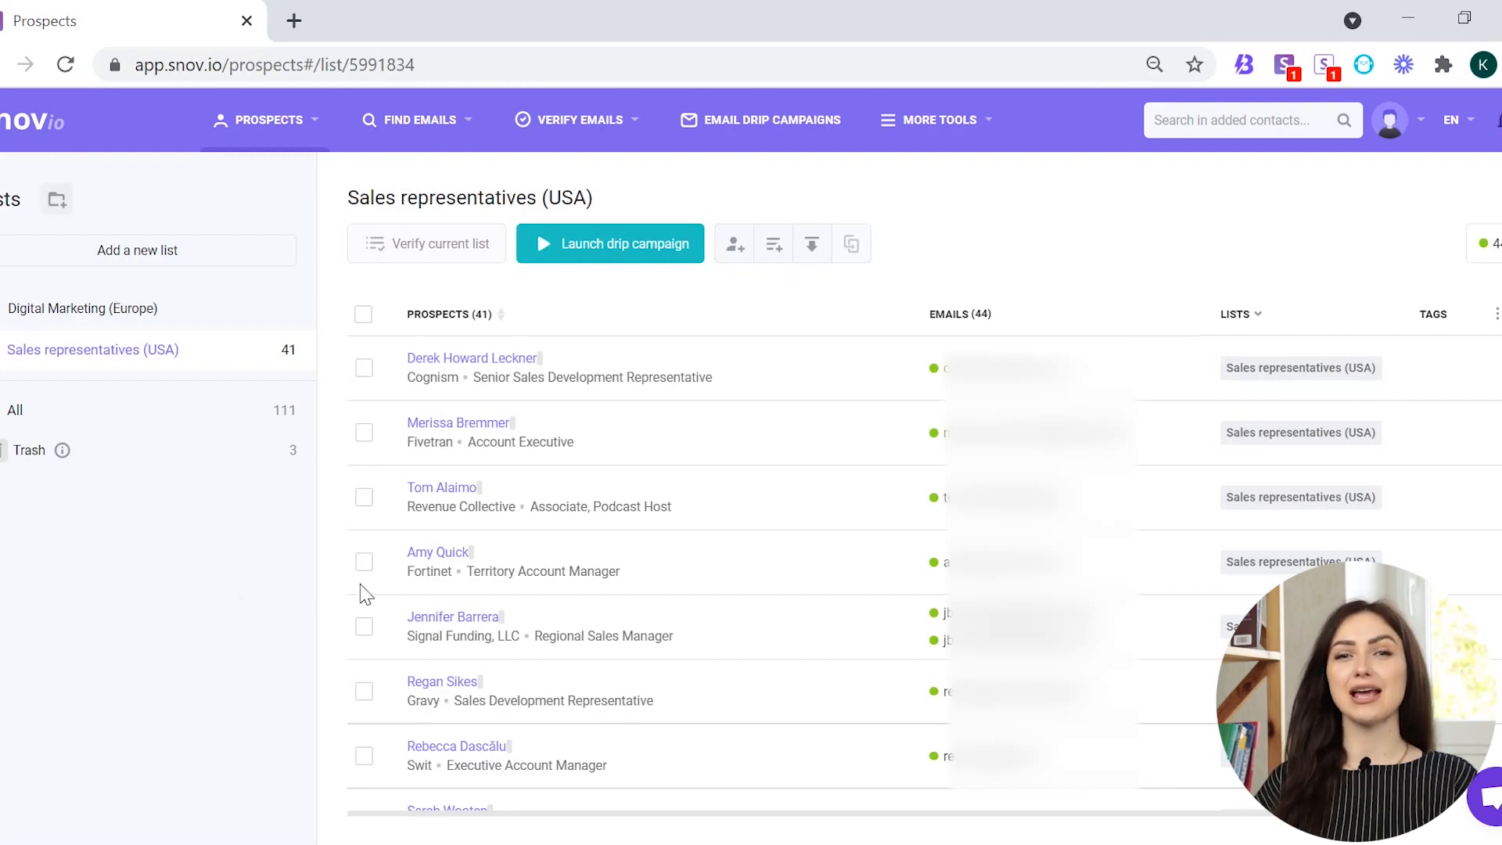
{"action": "mouse_move", "coordinate": [1377, 161]}
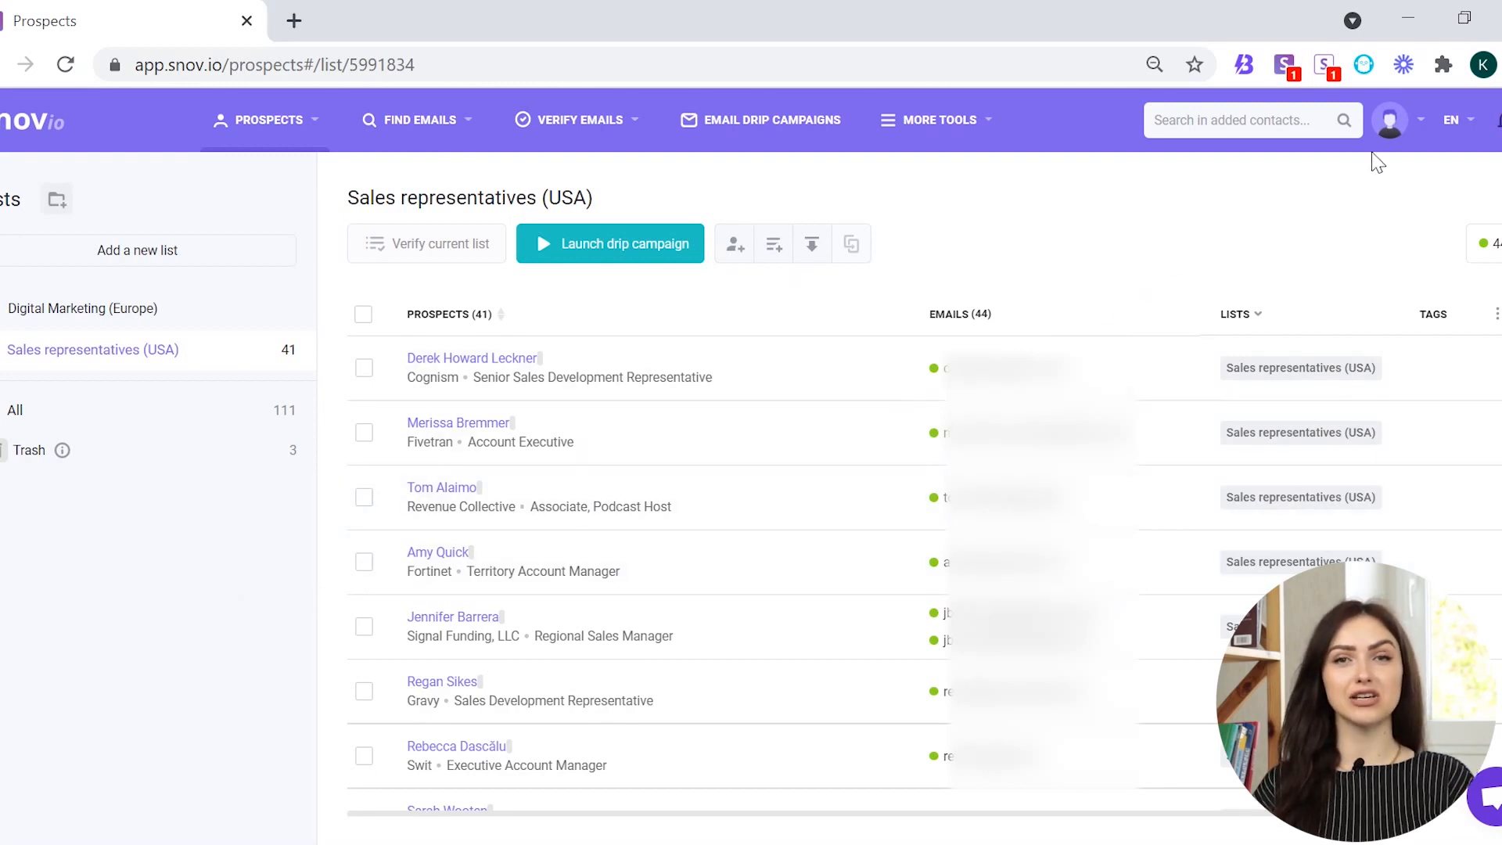
Reach the Snov.io account's API page showing the API User ID and API Secret
{"action": "left_click", "coordinate": [1387, 119]}
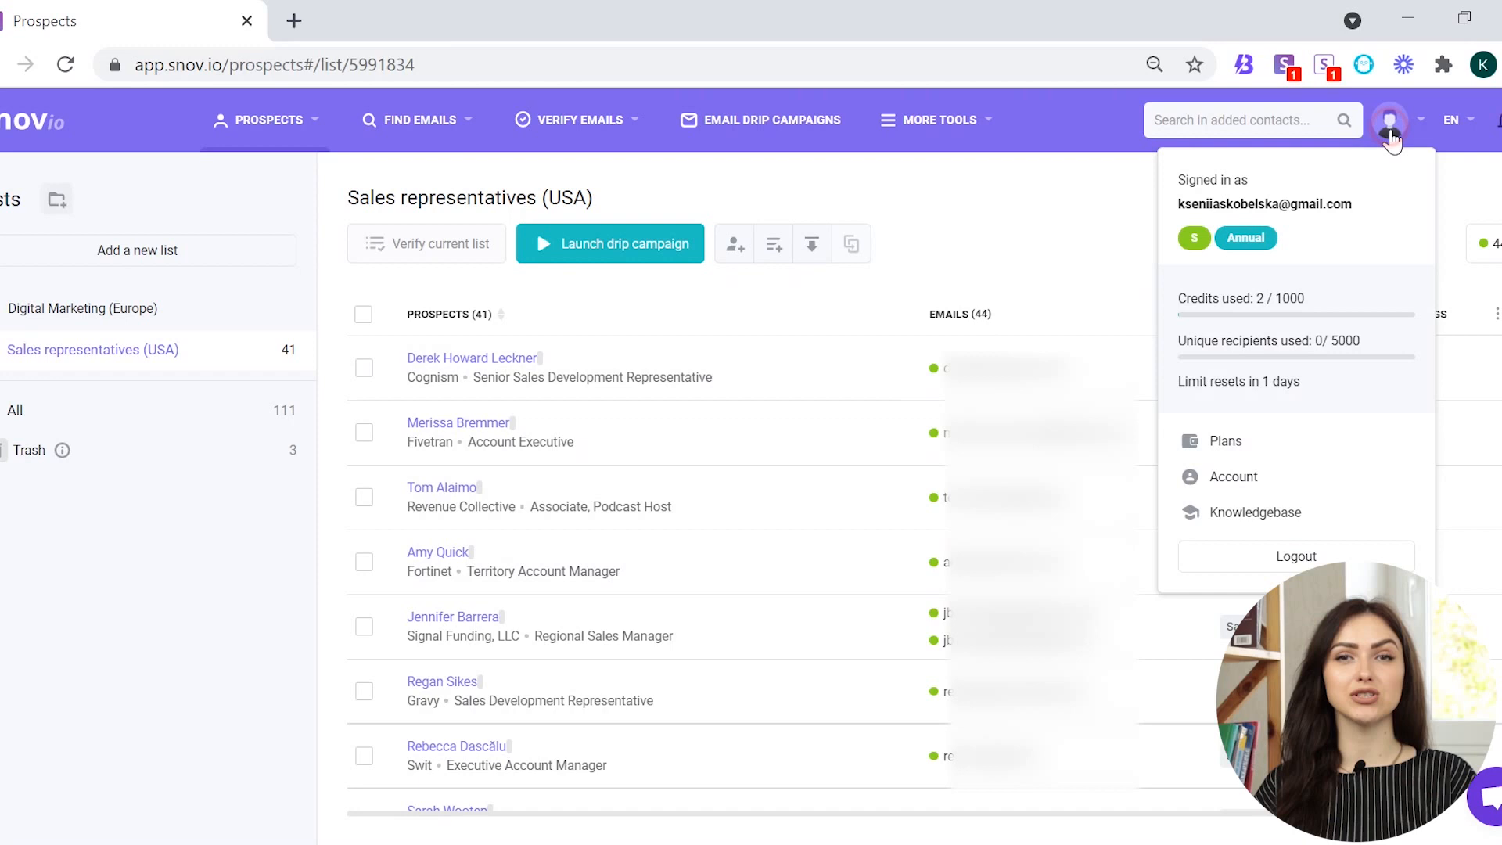
{"action": "mouse_move", "coordinate": [1325, 464]}
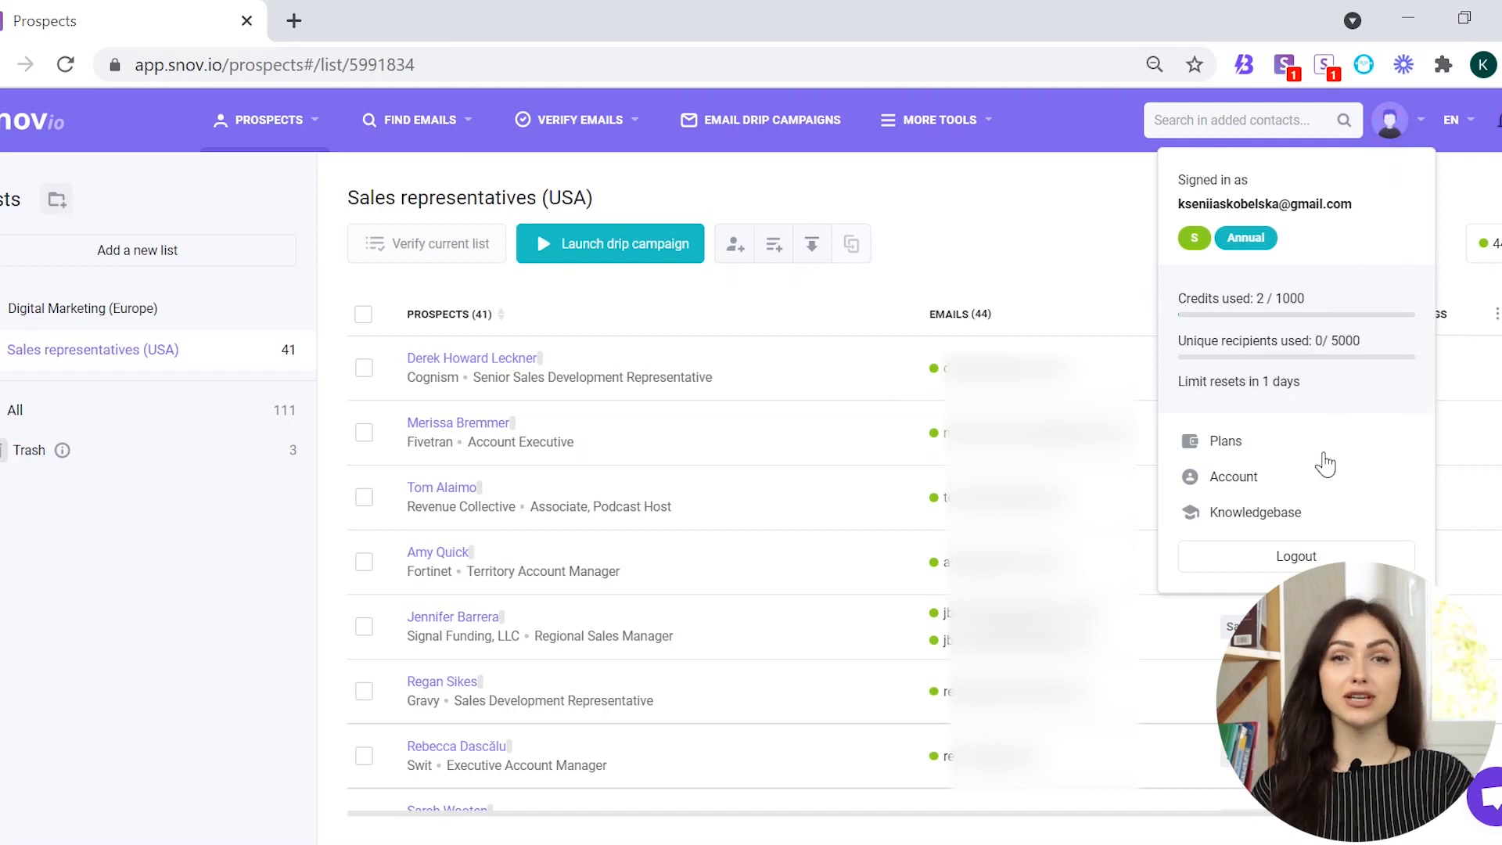
{"action": "left_click", "coordinate": [1236, 476]}
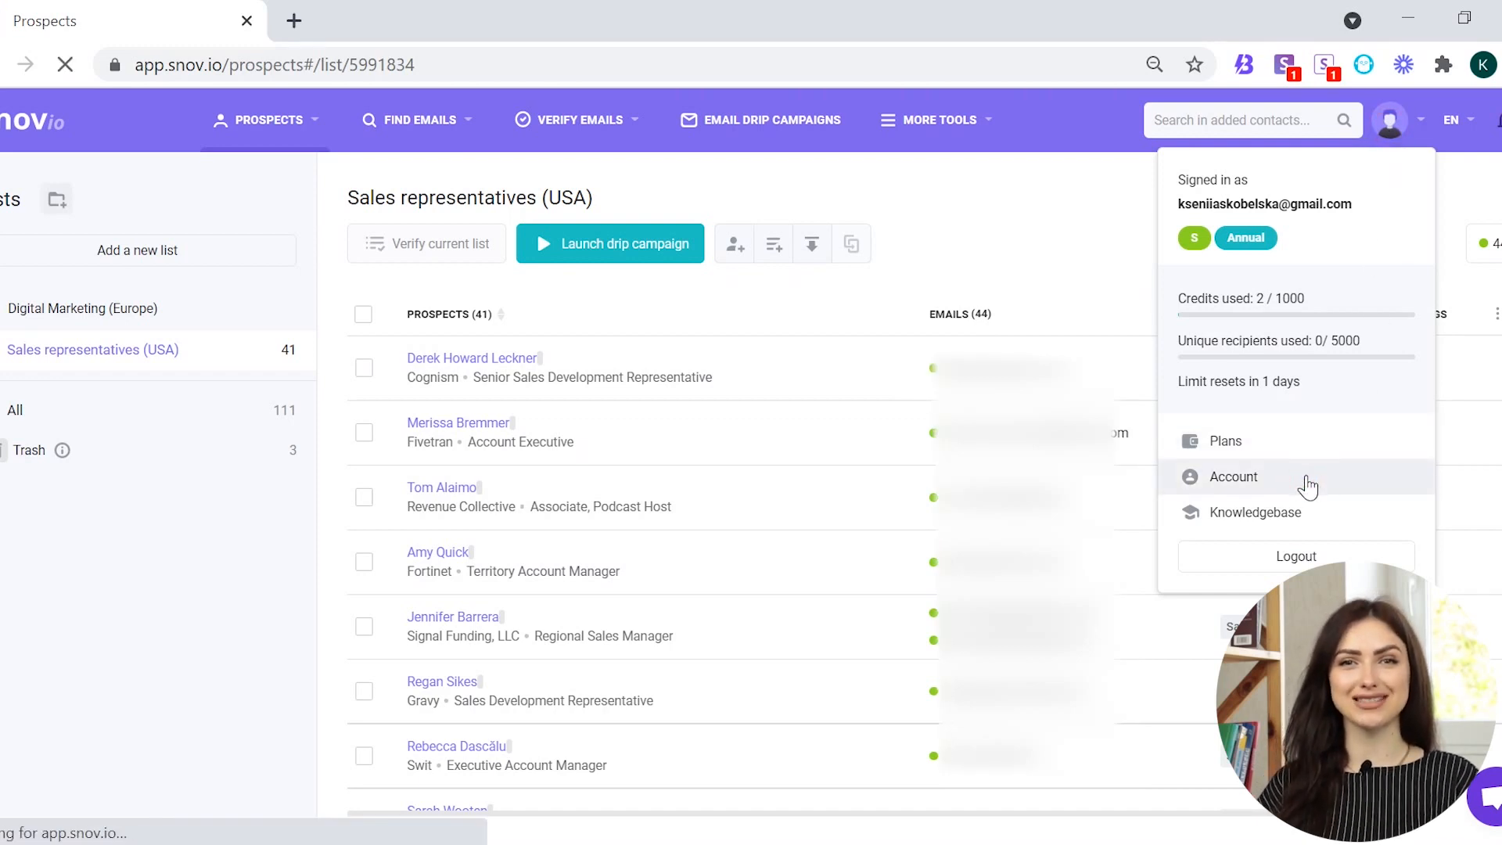
{"action": "left_click", "coordinate": [1235, 475]}
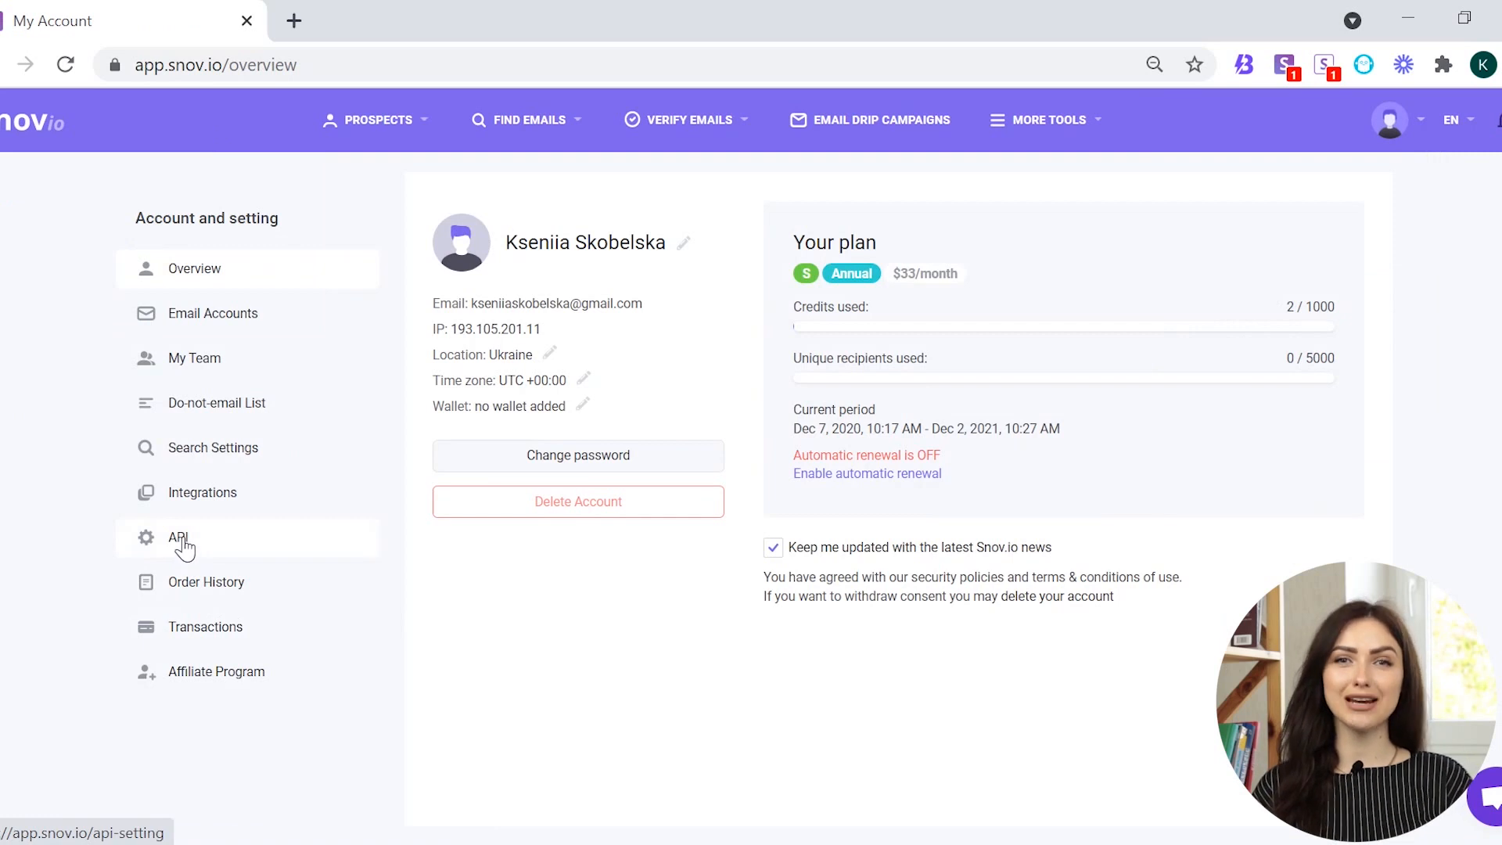
{"action": "left_click", "coordinate": [178, 537]}
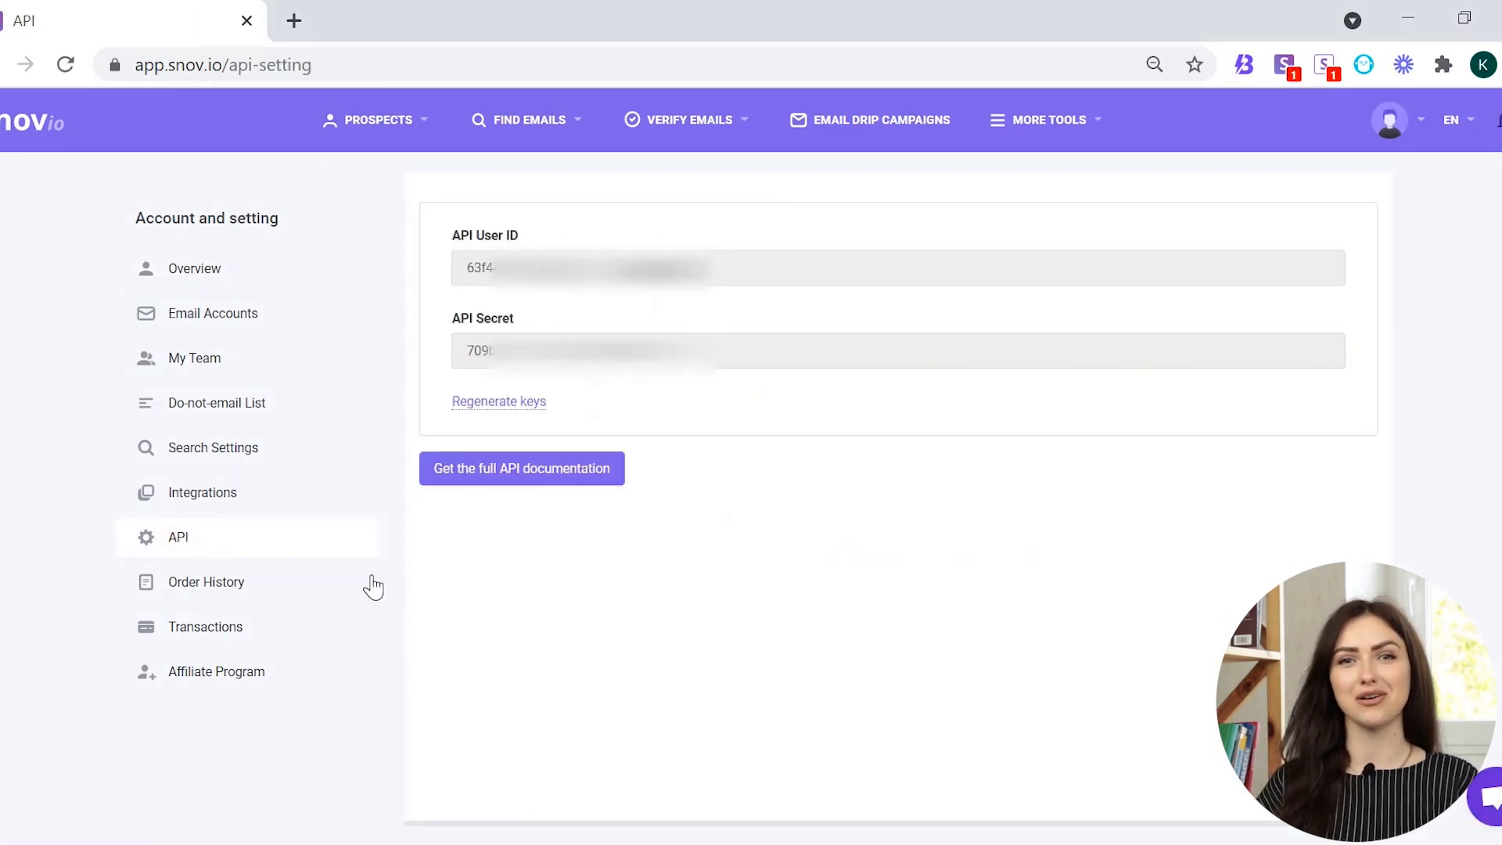
{"action": "mouse_move", "coordinate": [811, 496]}
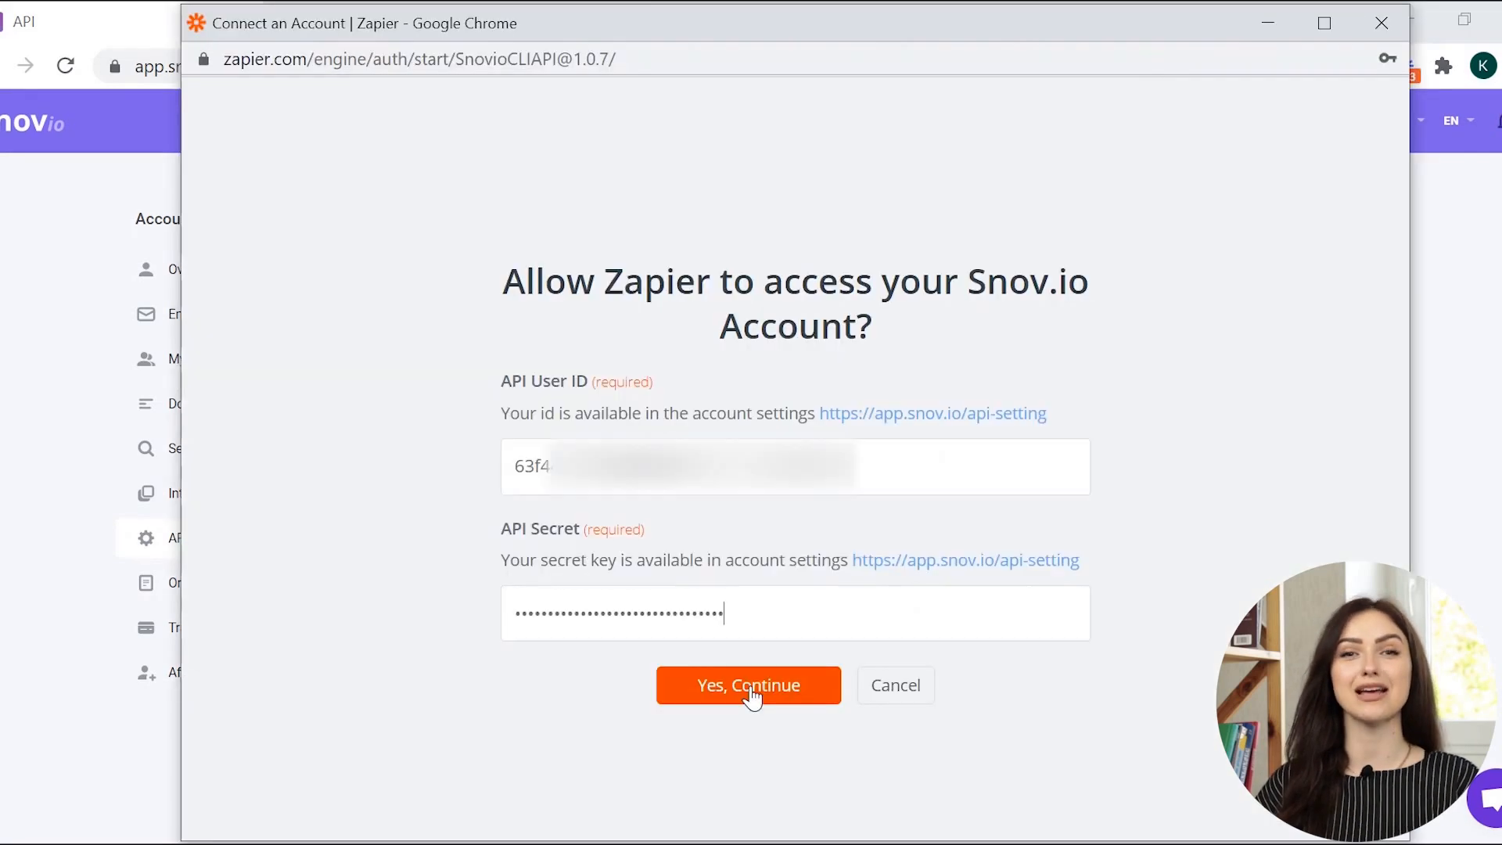
Authorize Snov.io in Zapier with the pasted API User ID and Secret via Yes, Continue
{"action": "left_click", "coordinate": [748, 685]}
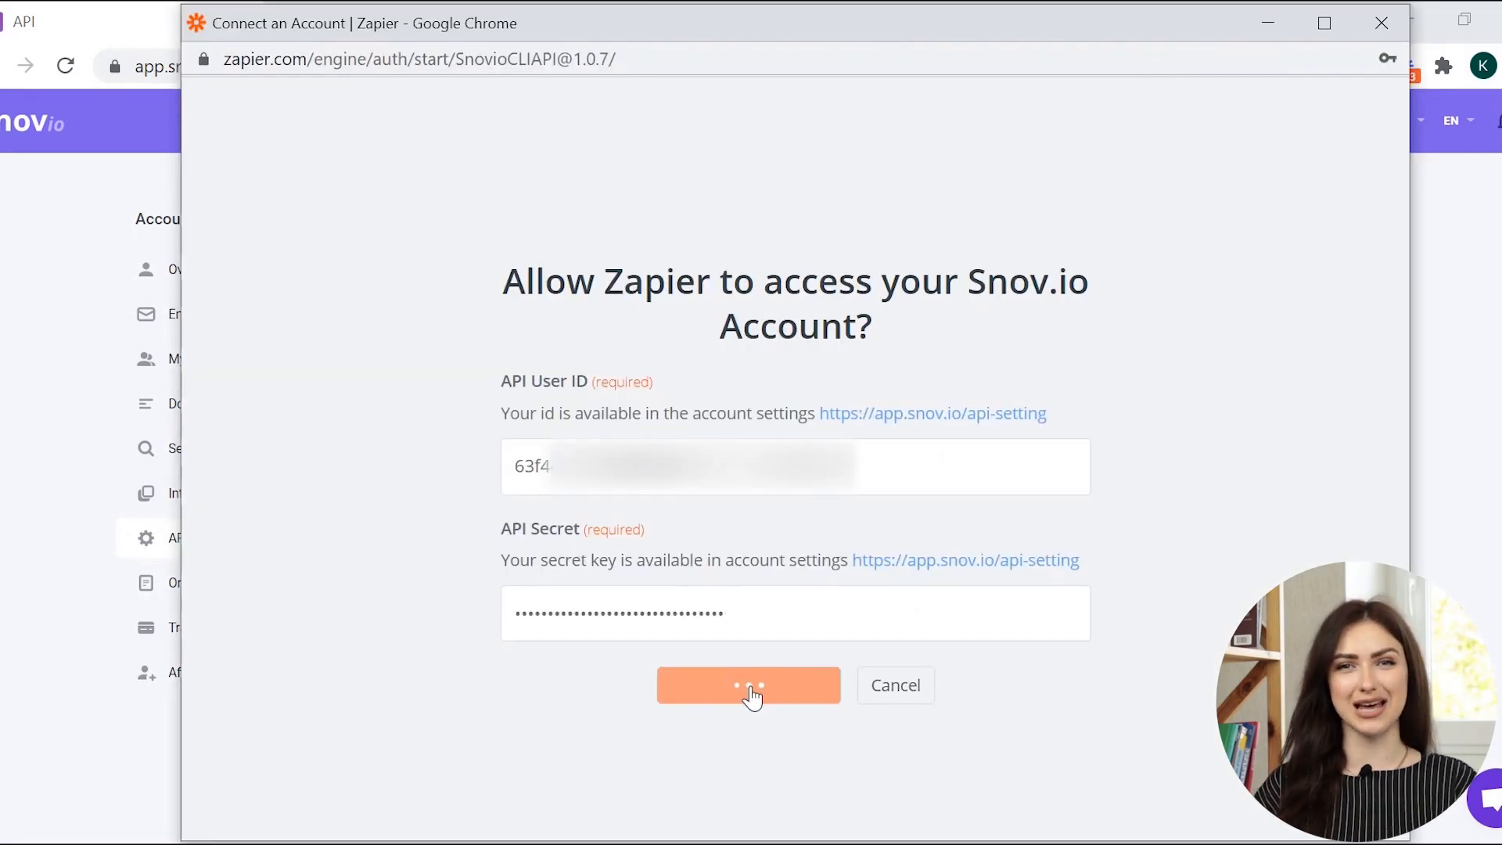
{"action": "left_click", "coordinate": [748, 686]}
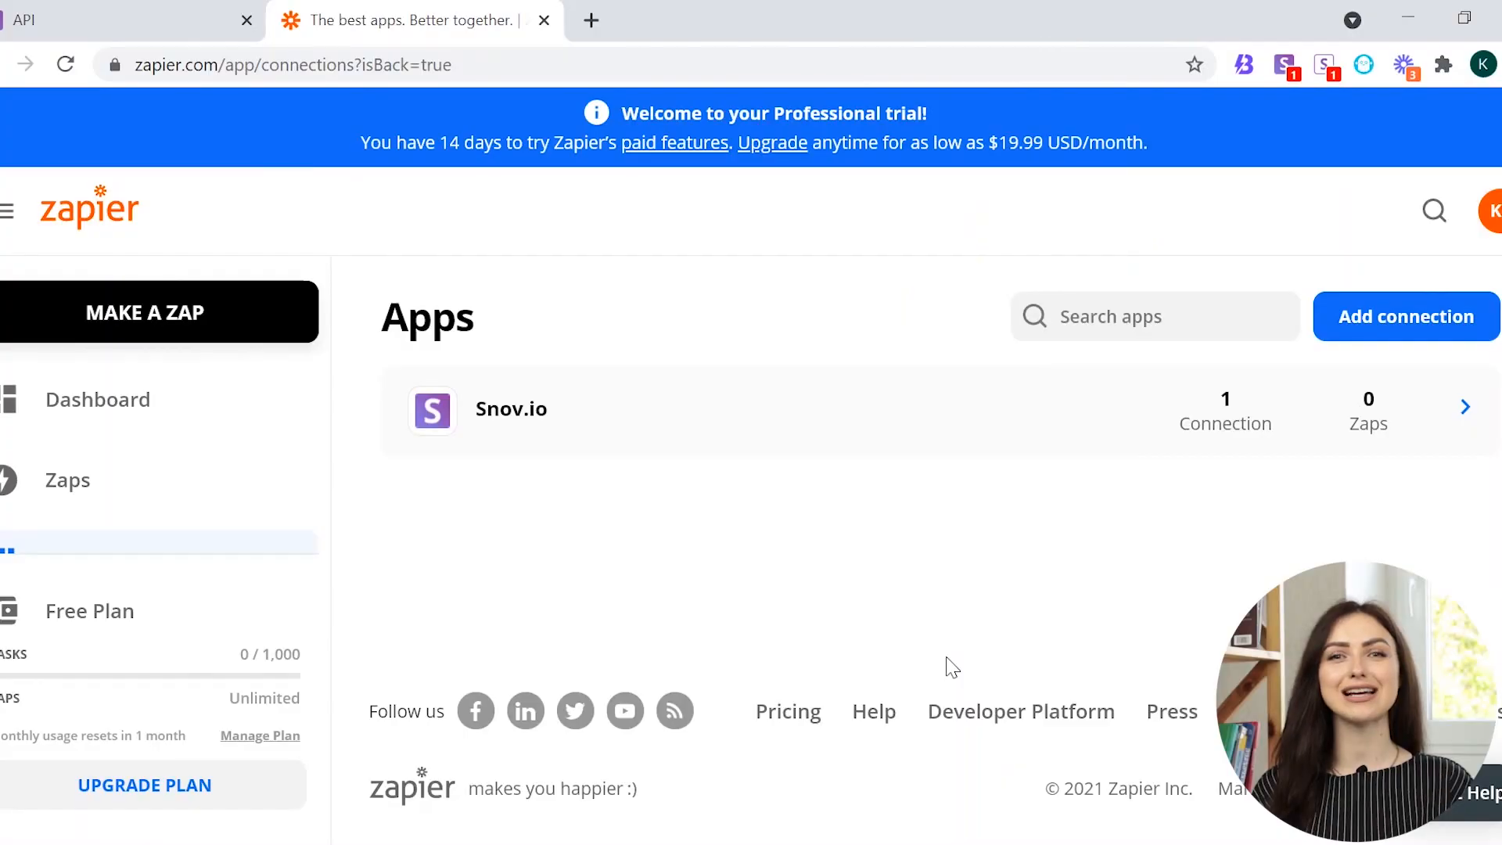
{"action": "left_click", "coordinate": [1405, 316]}
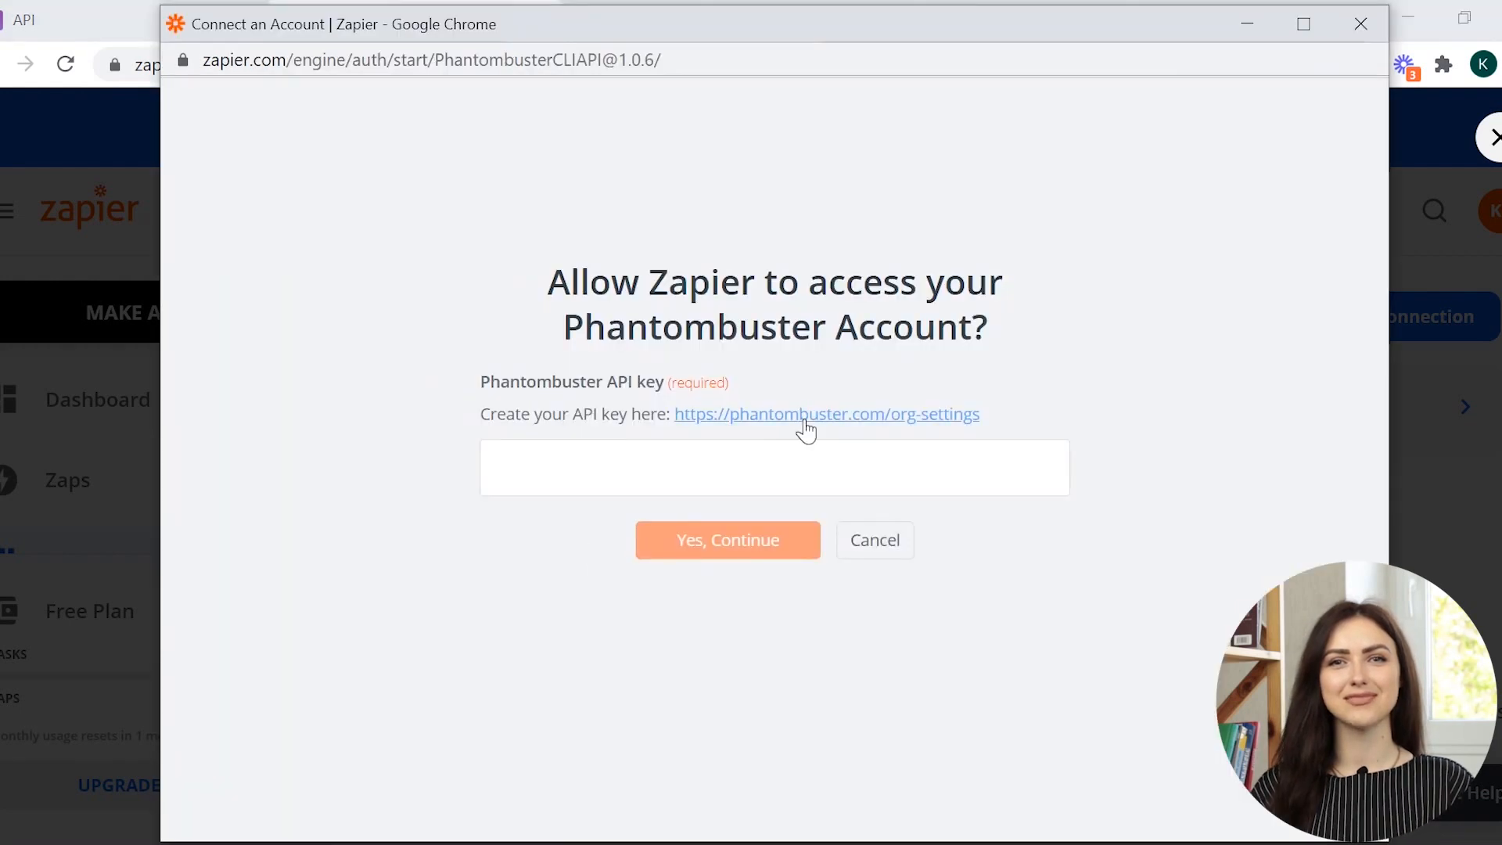
Connect Phantombuster in Zapier using the API key copied from its org settings
{"action": "left_click", "coordinate": [826, 413]}
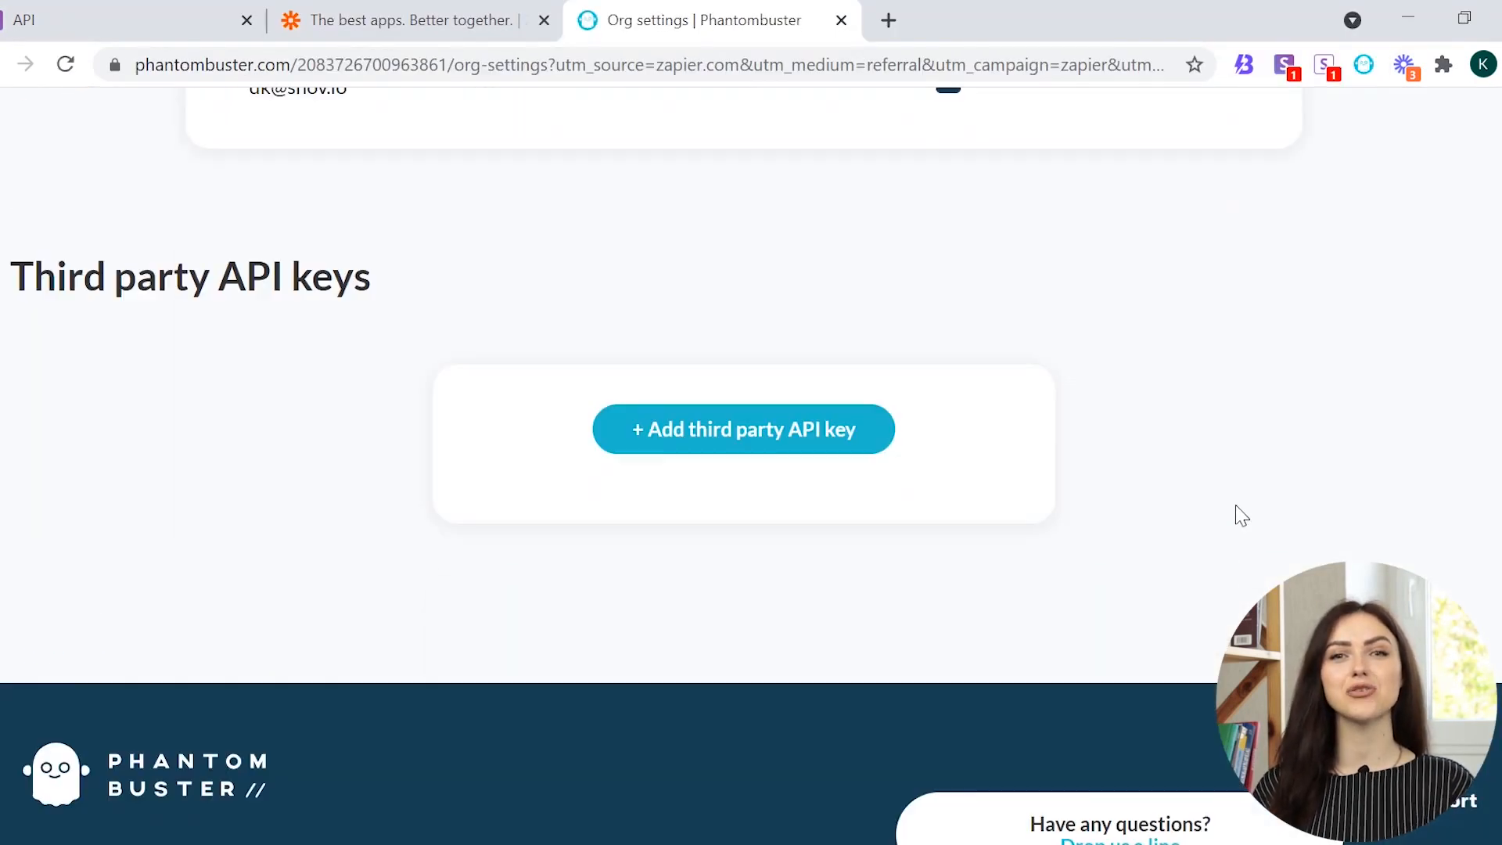
{"action": "left_click", "coordinate": [741, 429]}
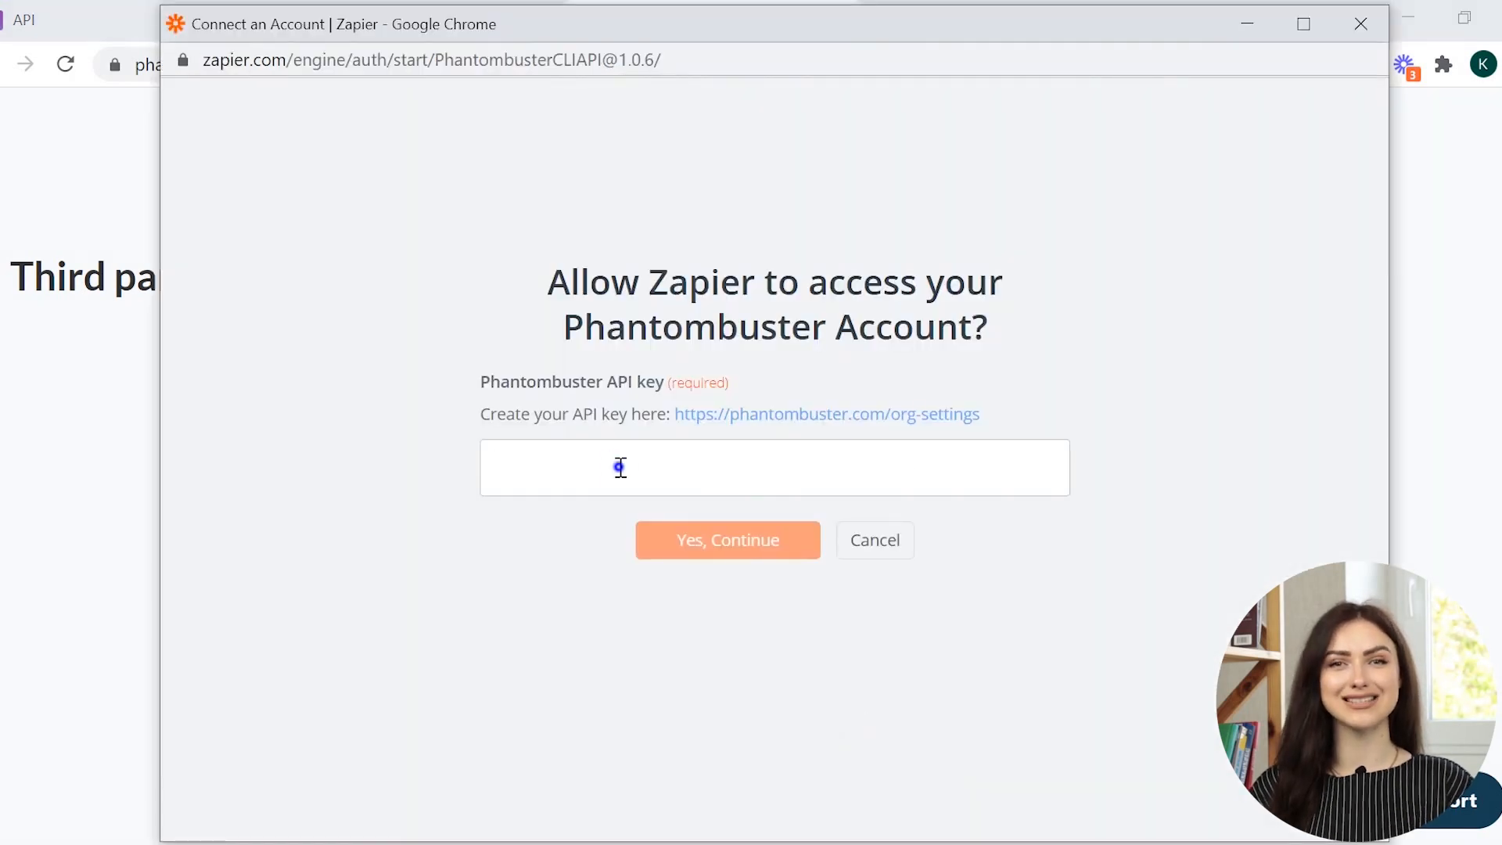
{"action": "left_click", "coordinate": [727, 540]}
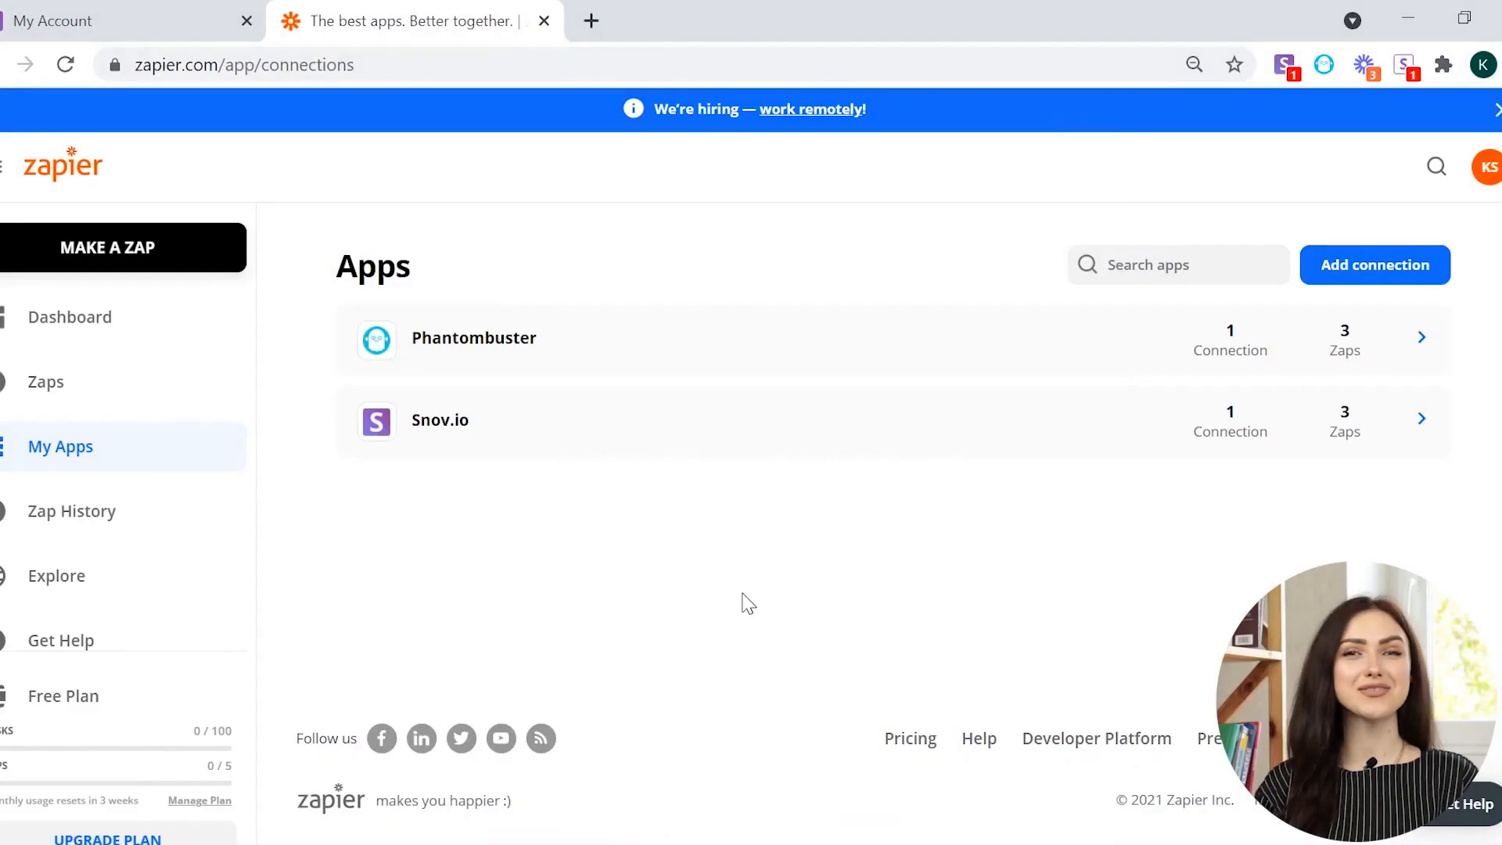
{"action": "mouse_move", "coordinate": [721, 612]}
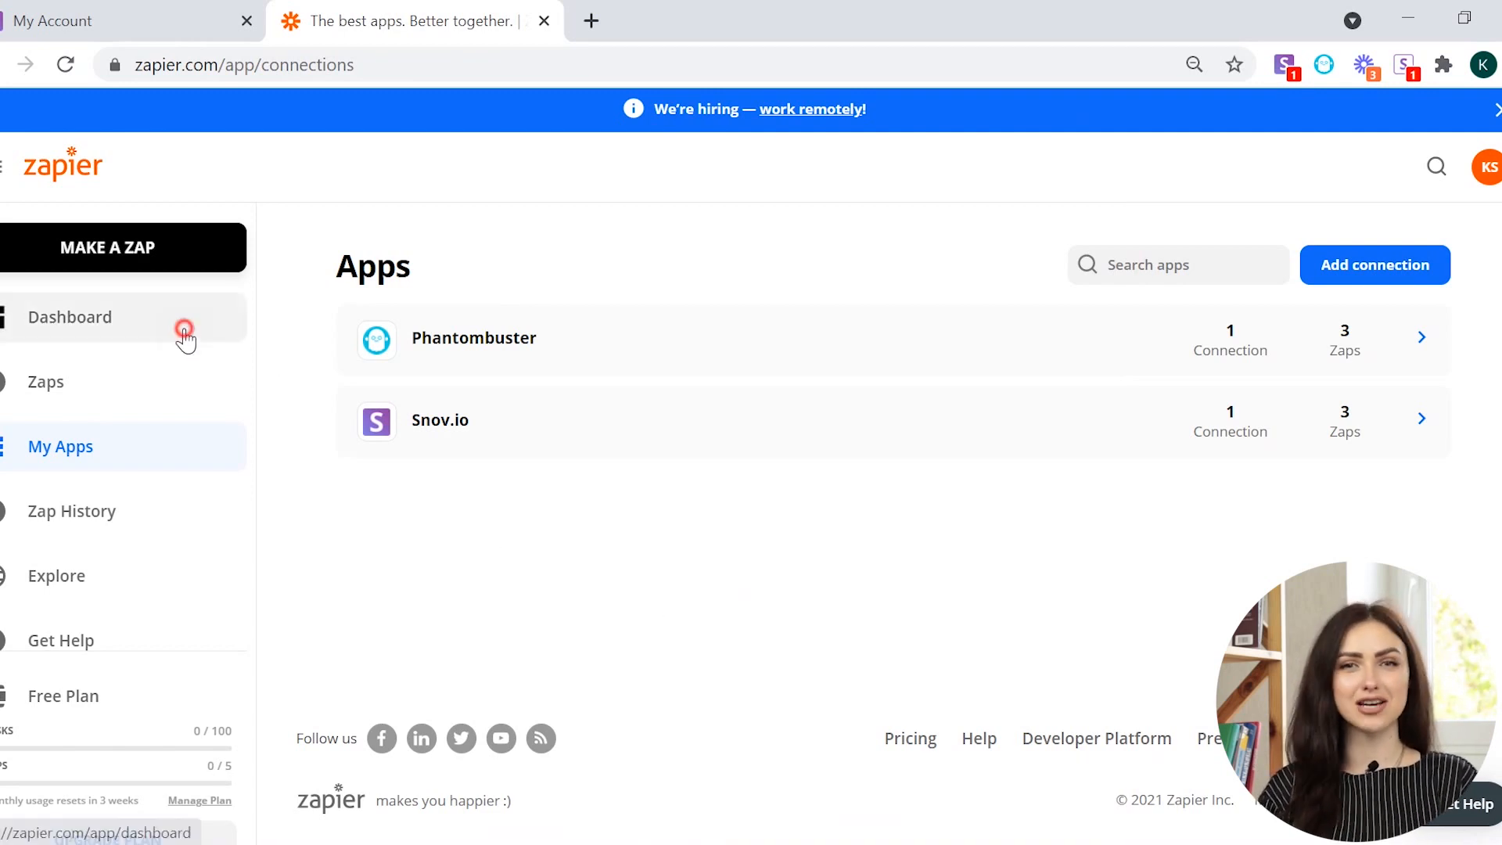
Pair Phantombuster's New Output trigger with Snov.io's Search Email action and try the suggested Zap
{"action": "left_click", "coordinate": [69, 318]}
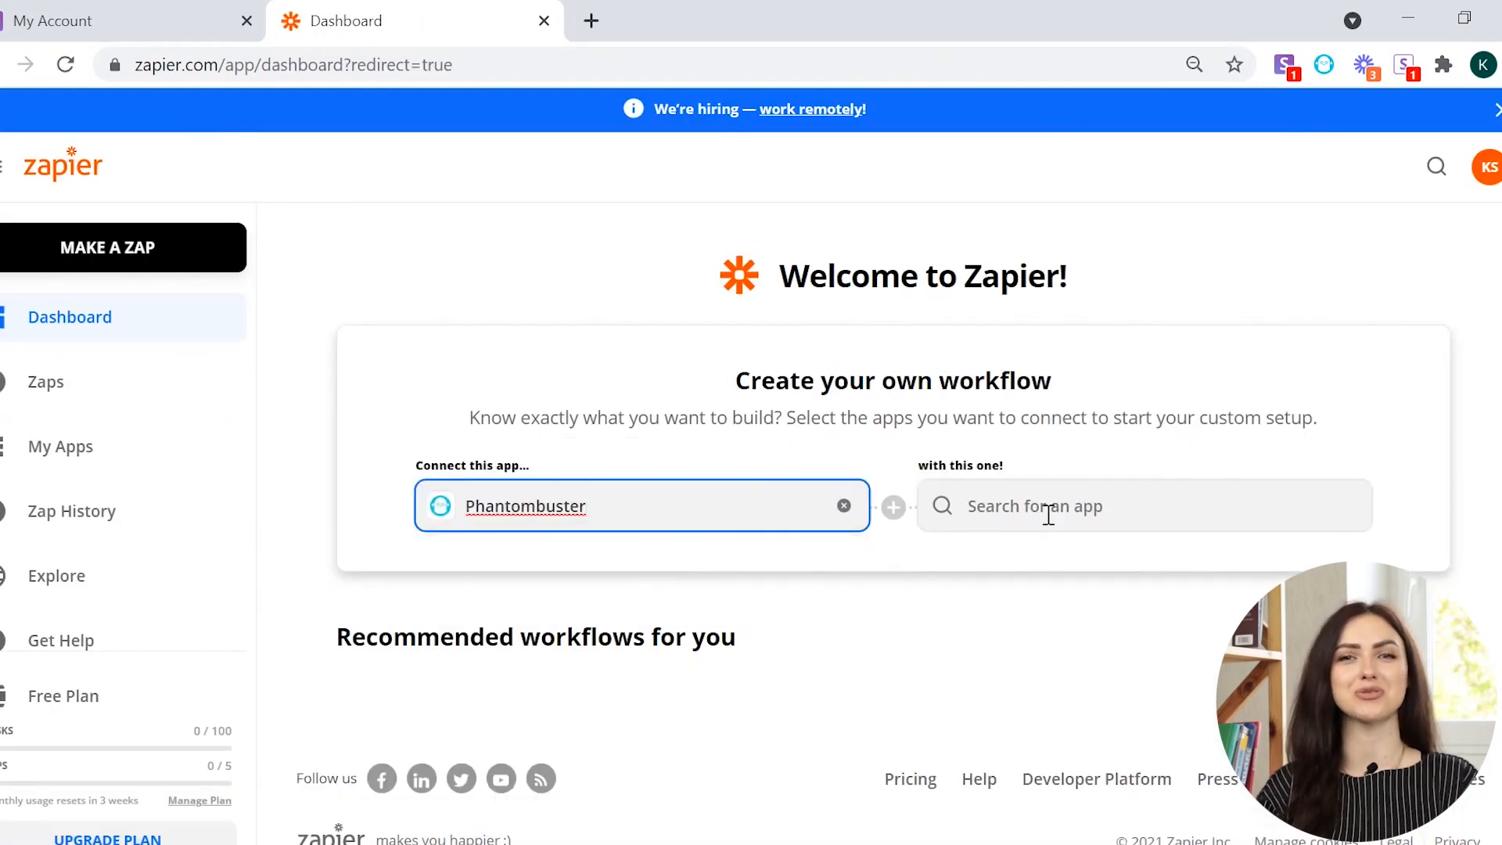
{"action": "type", "text": "Snov.io"}
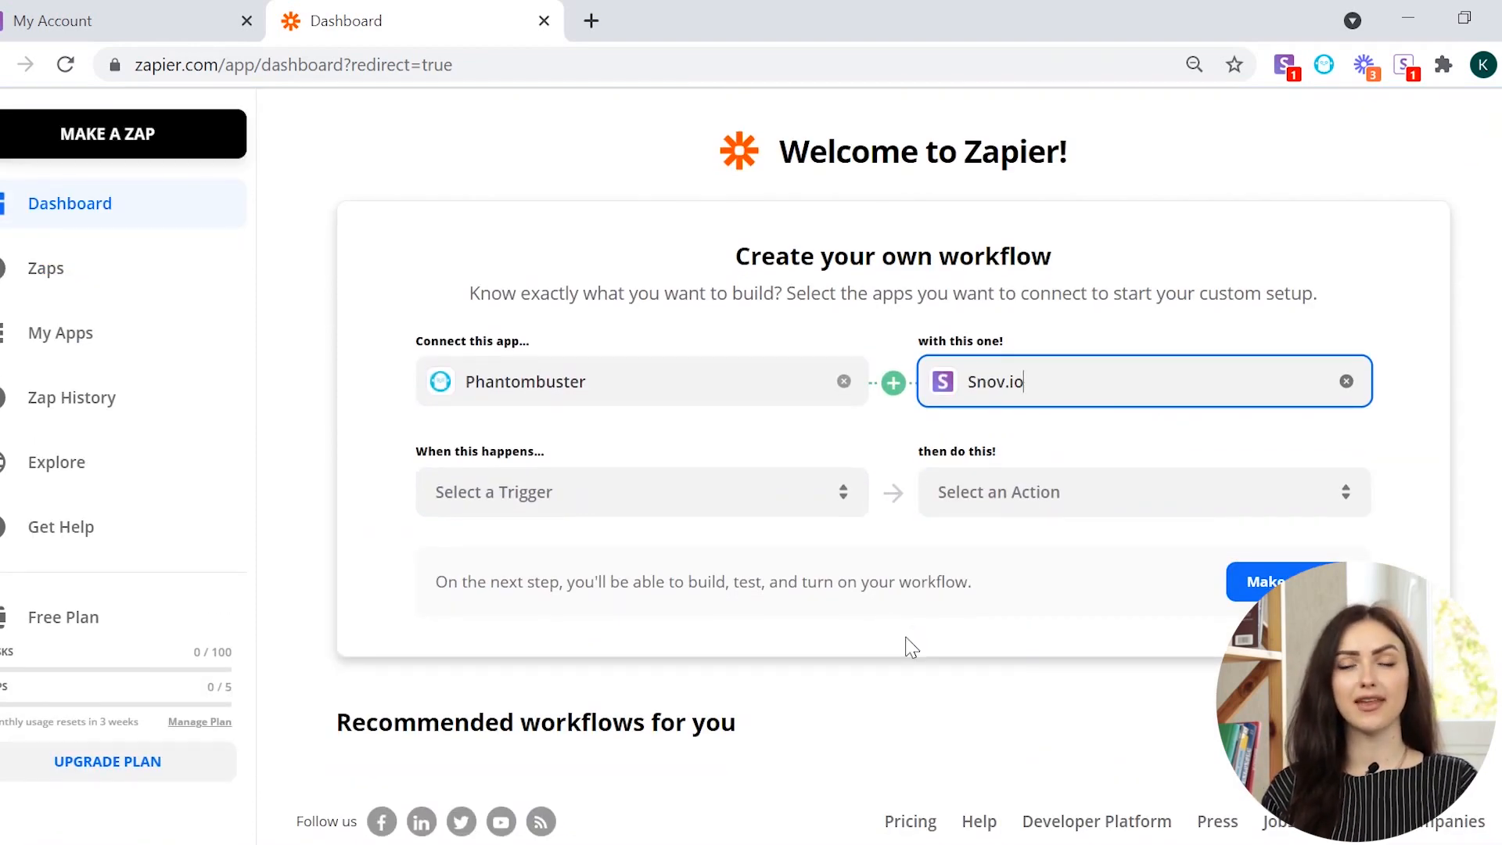
{"action": "left_click", "coordinate": [640, 491]}
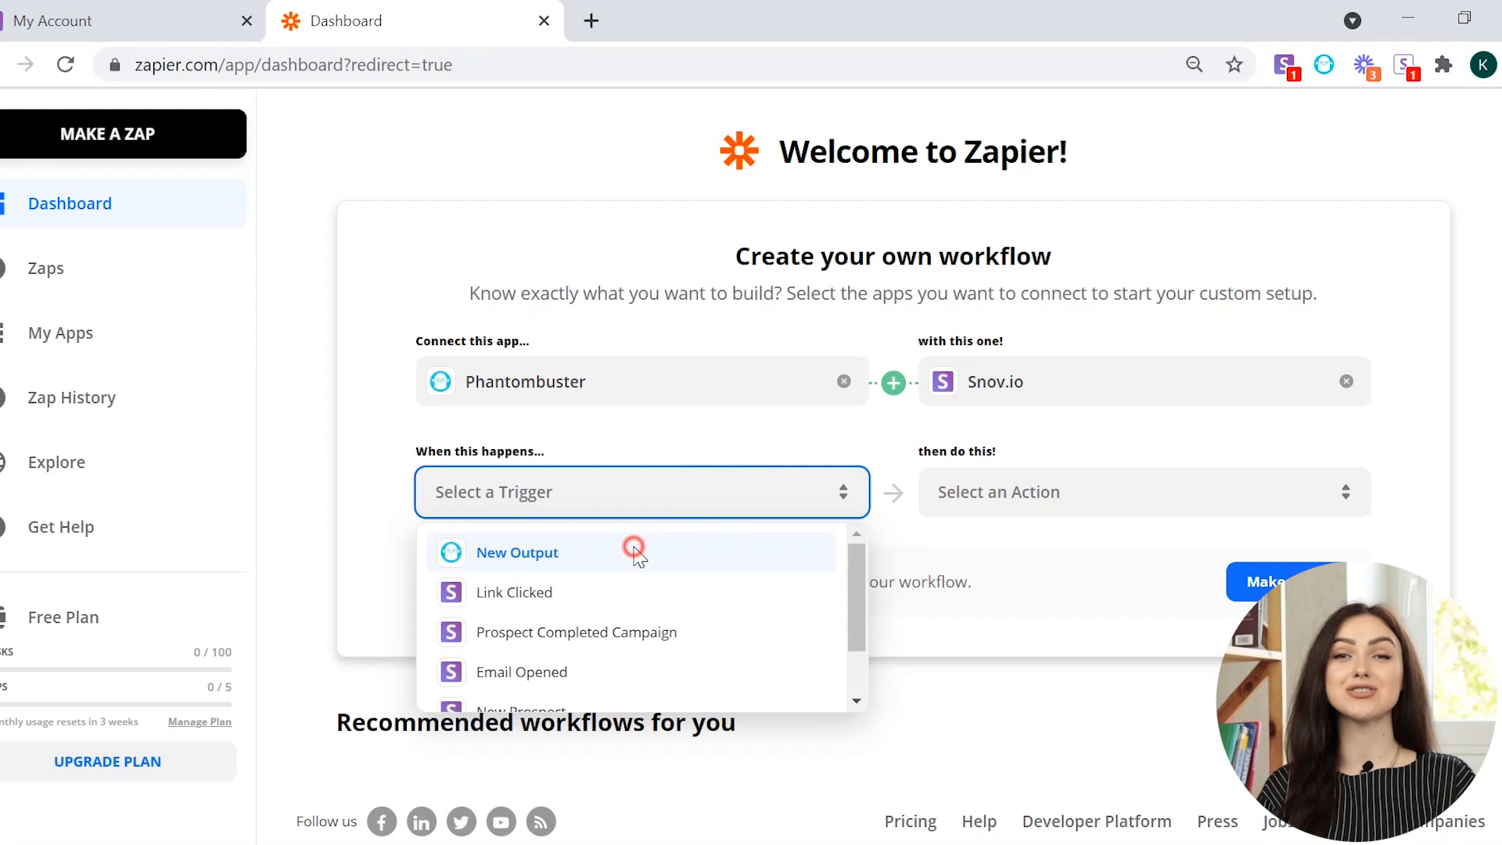
{"action": "left_click", "coordinate": [516, 552]}
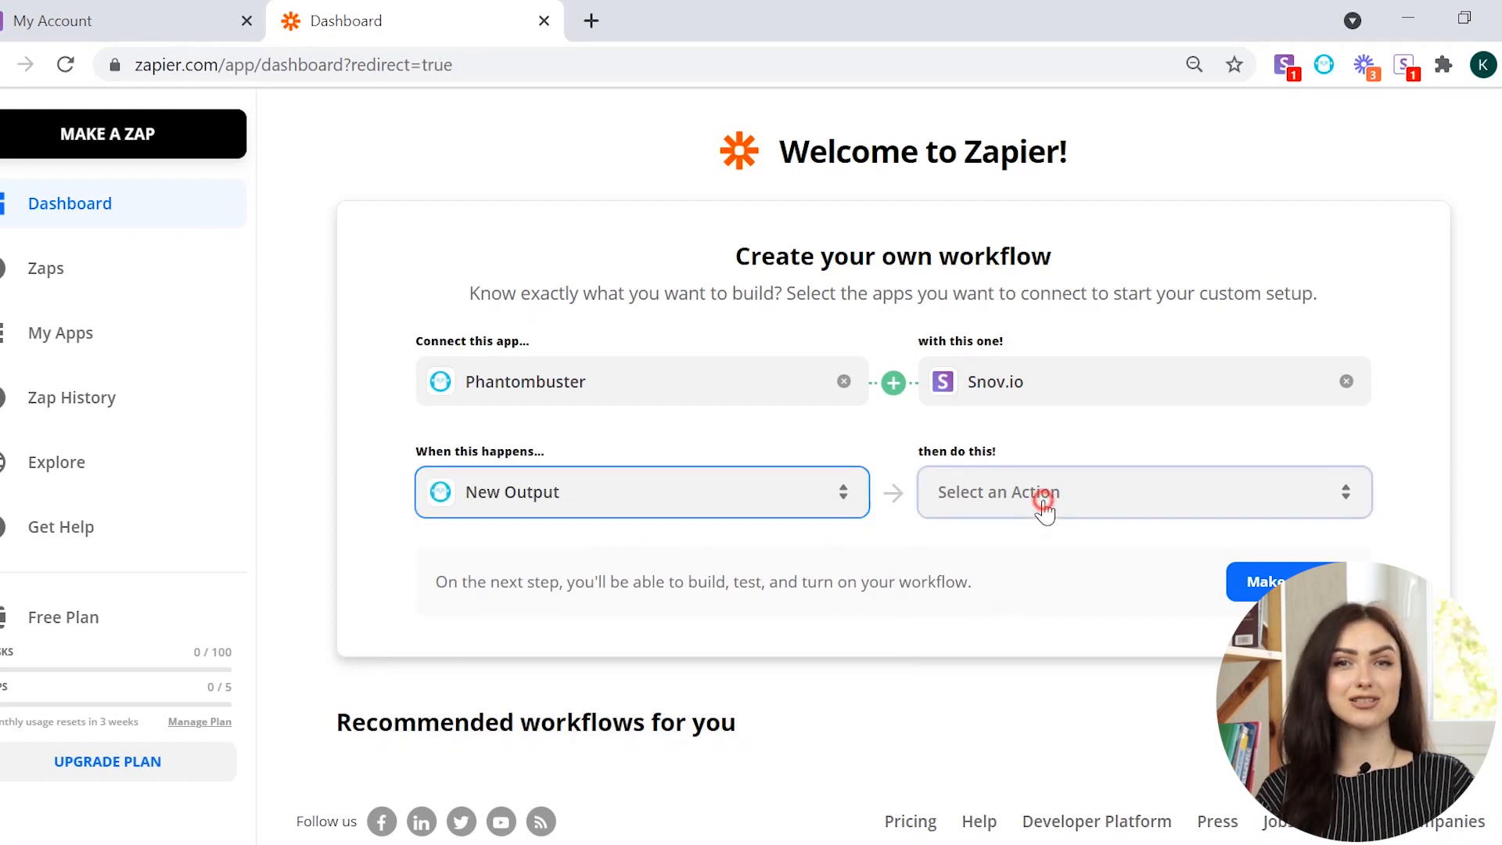
{"action": "left_click", "coordinate": [1043, 491]}
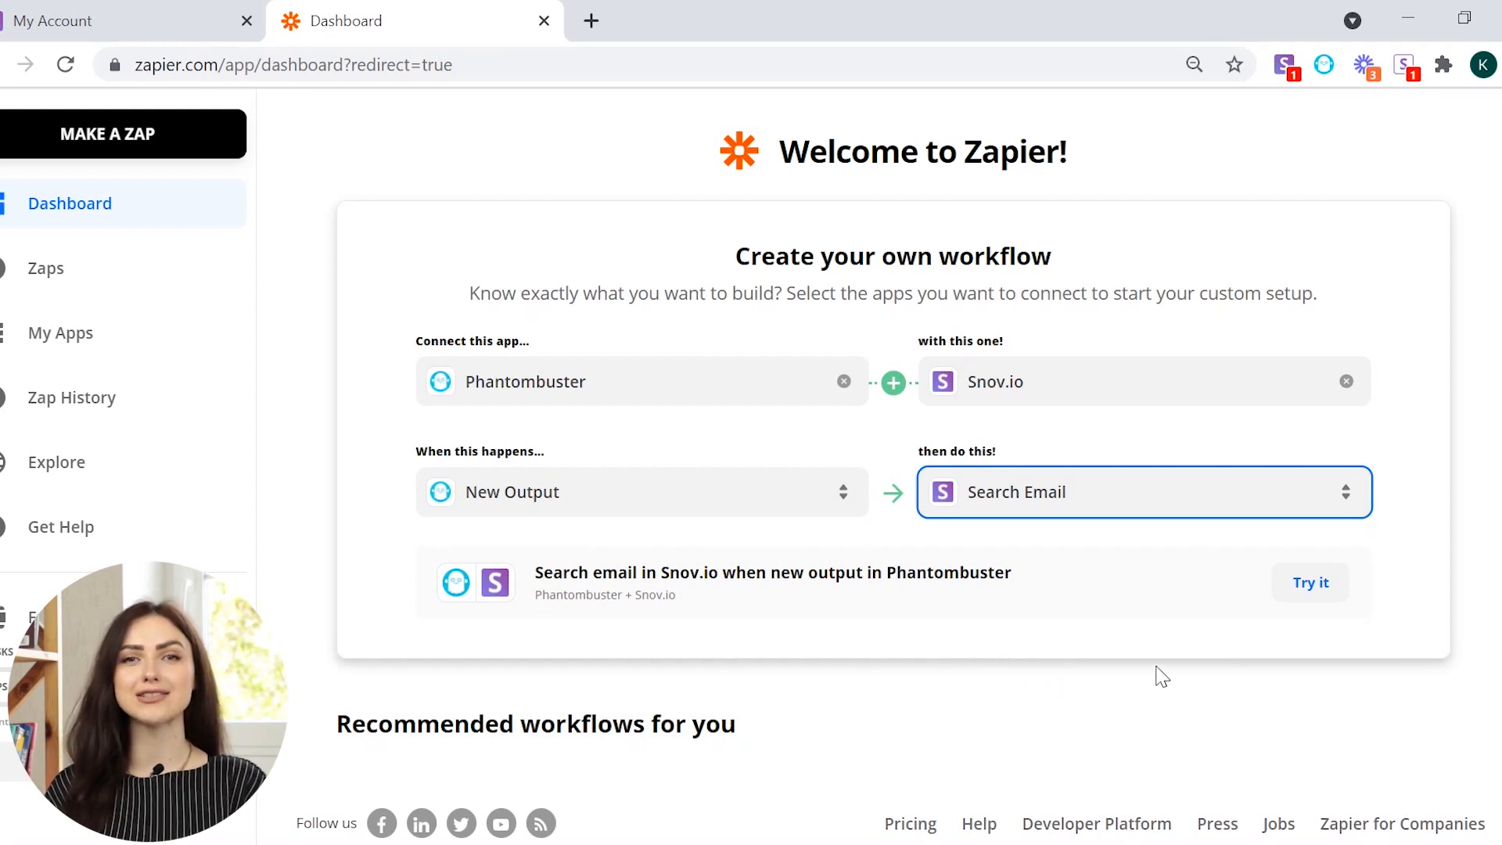
{"action": "mouse_move", "coordinate": [1309, 582]}
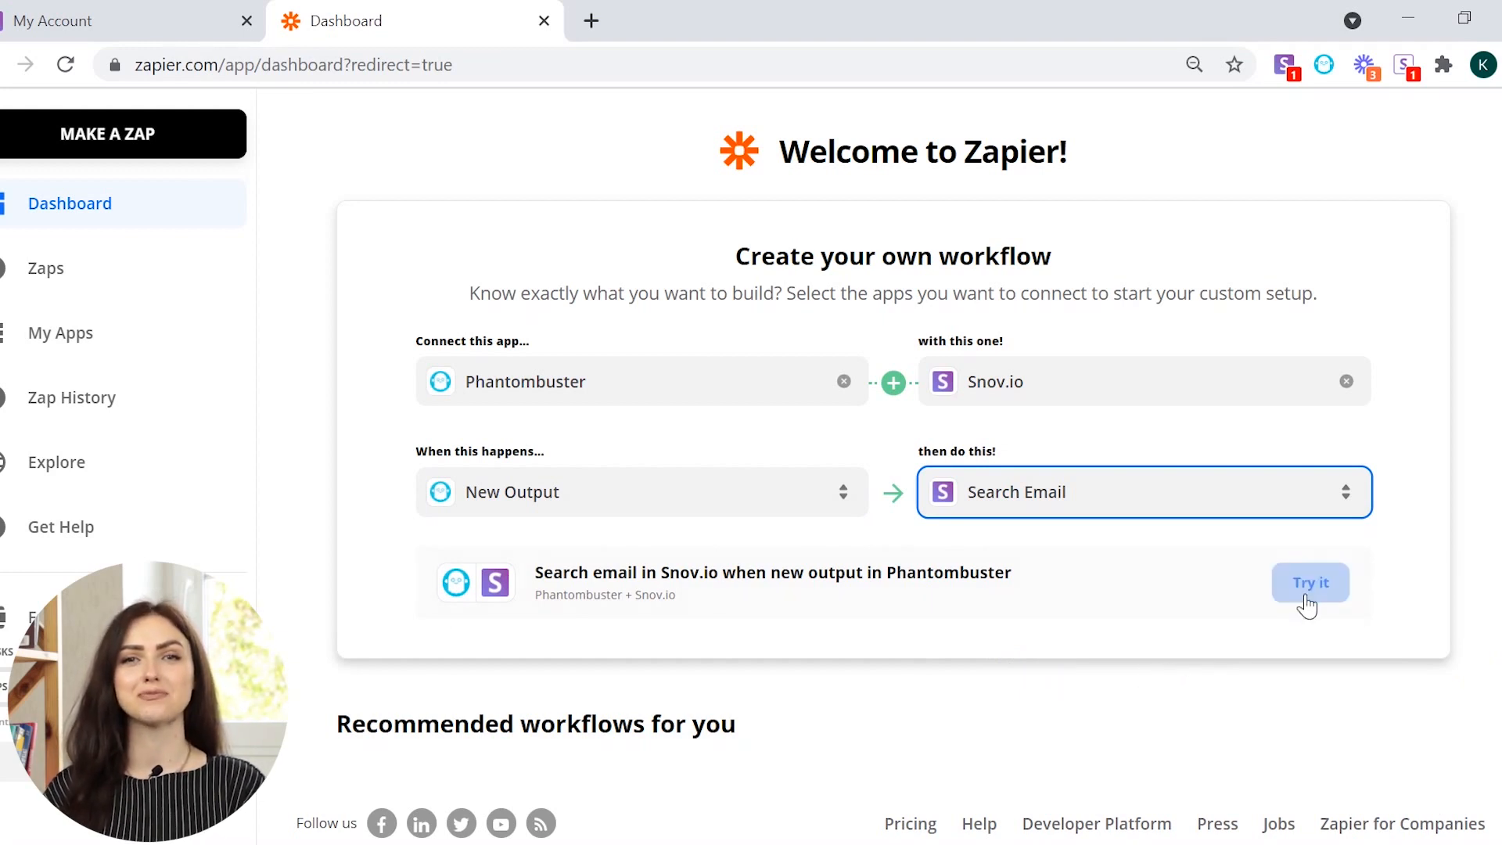
{"action": "left_click", "coordinate": [1310, 582]}
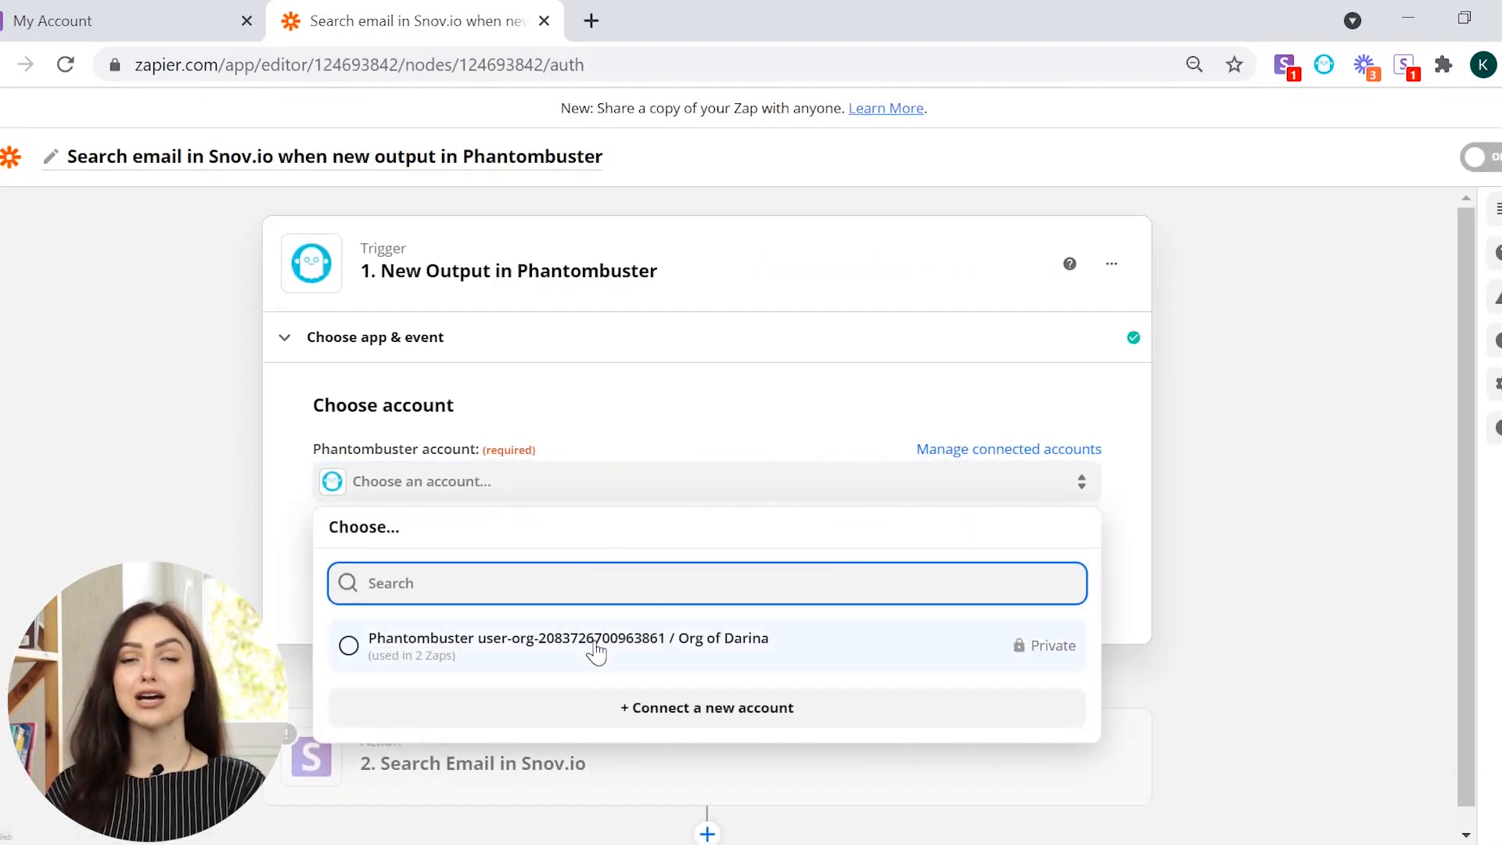
Use the existing Phantombuster account with the Sales Navigator Profile Scraper phantom and accept its sample output
{"action": "left_click", "coordinate": [566, 638]}
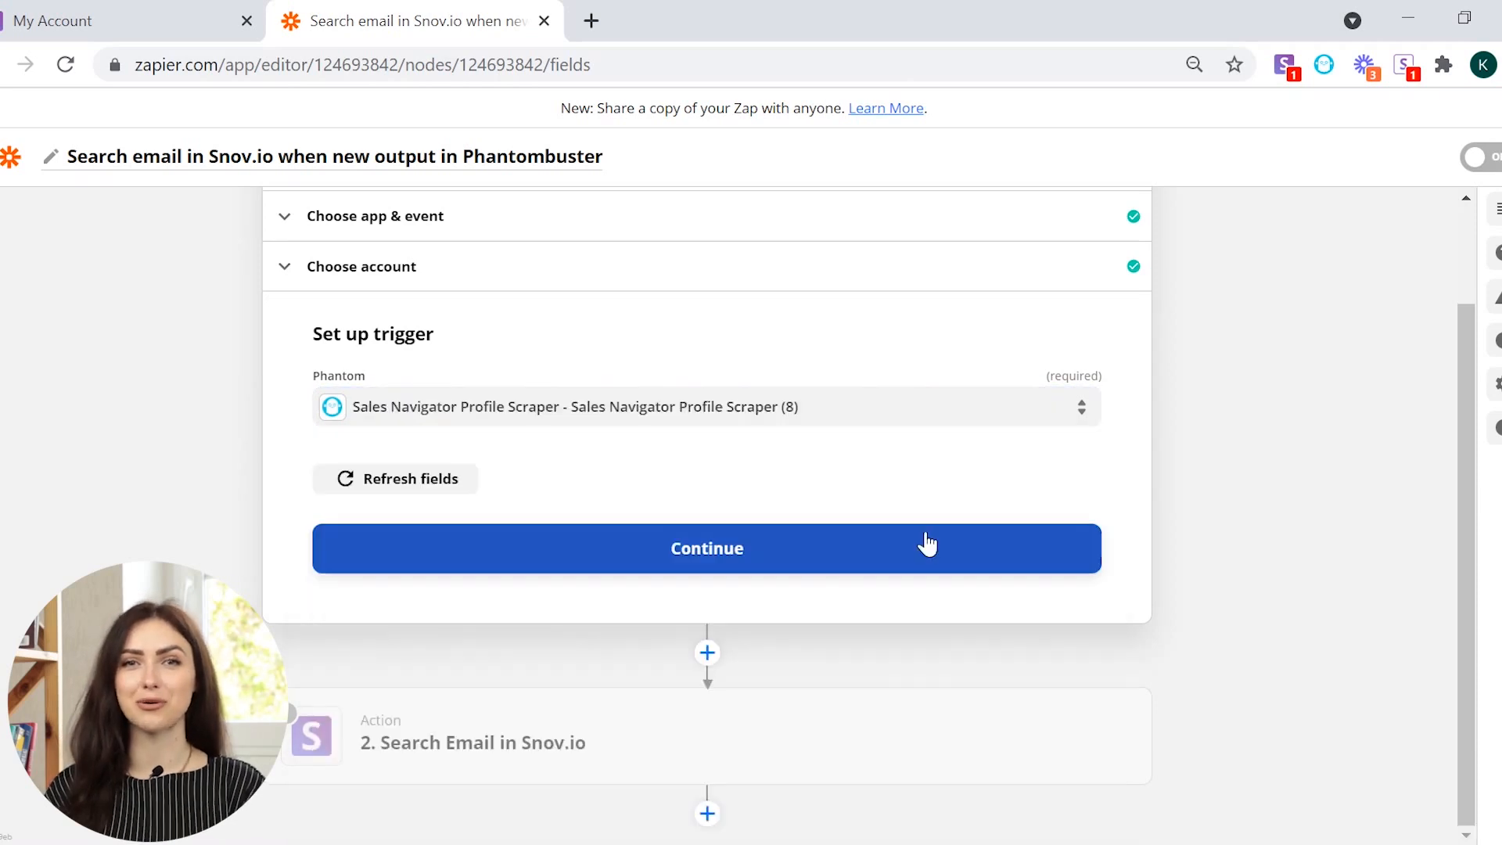
{"action": "left_click", "coordinate": [706, 548]}
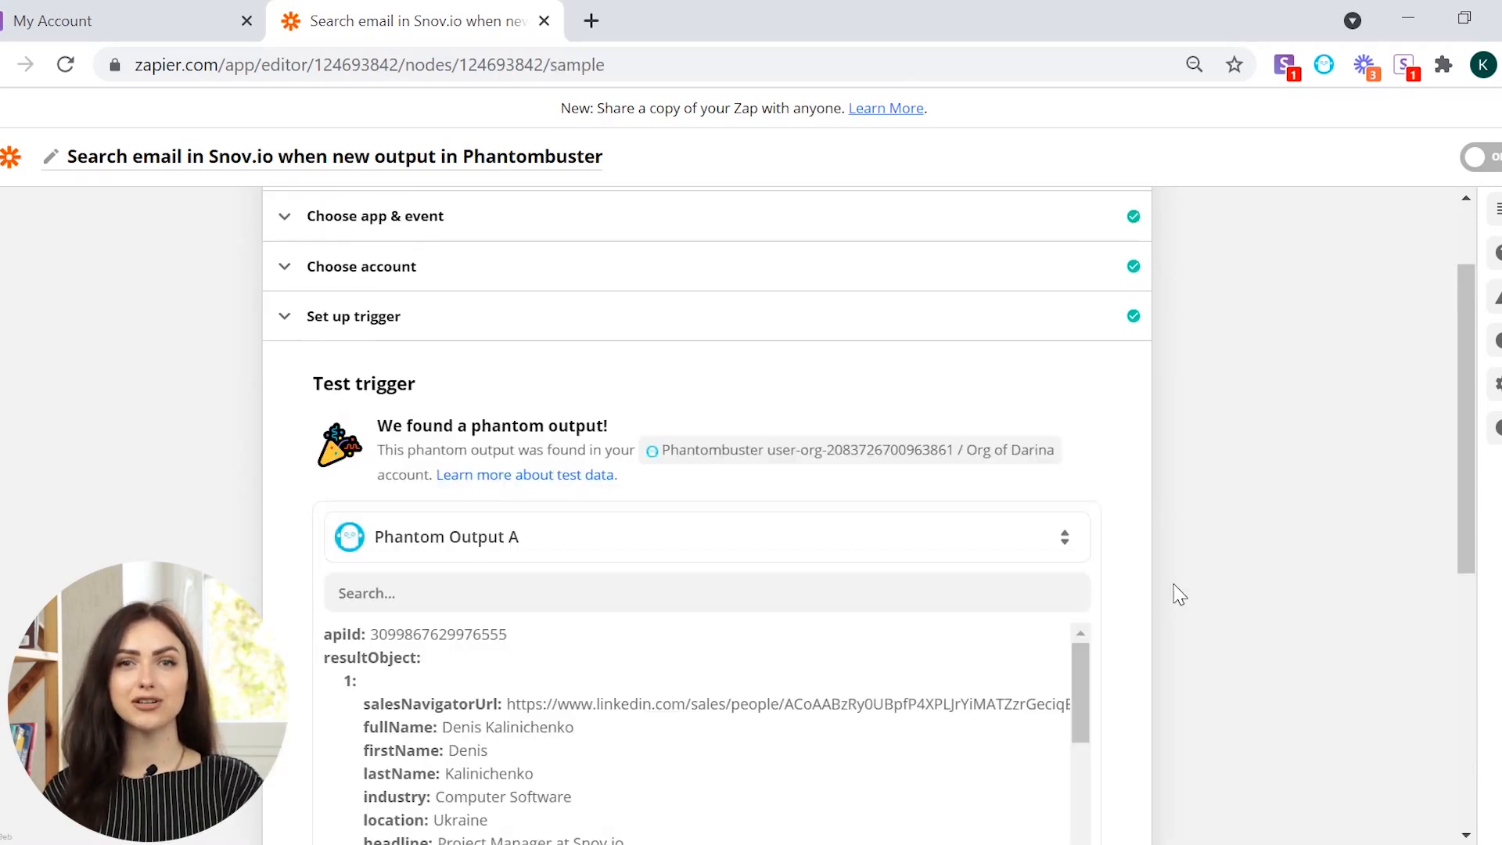
{"action": "scroll", "scroll_direction": "down", "scroll_amount": 3}
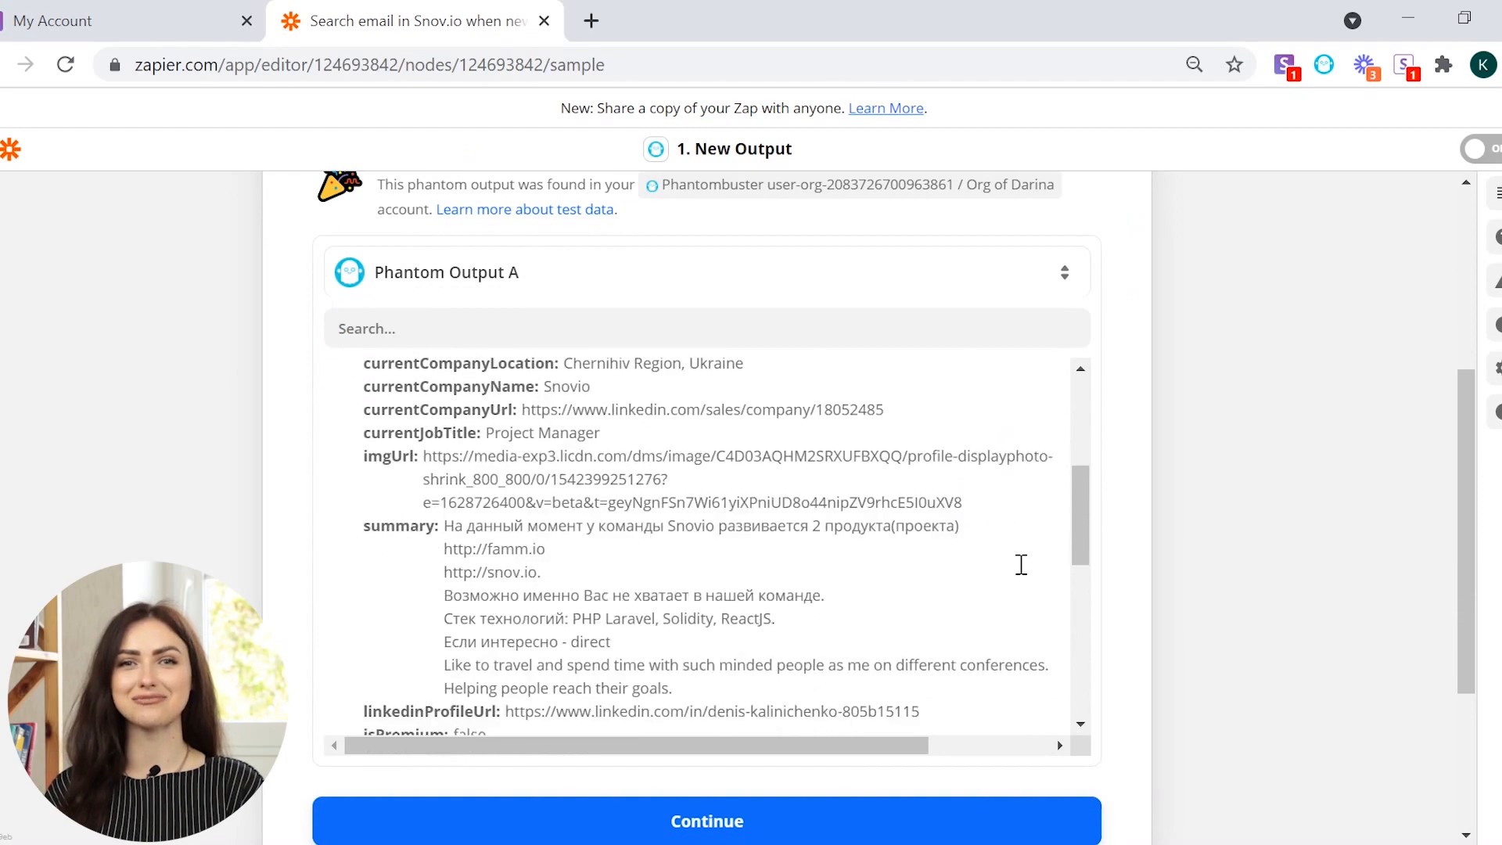
{"action": "left_click", "coordinate": [705, 822]}
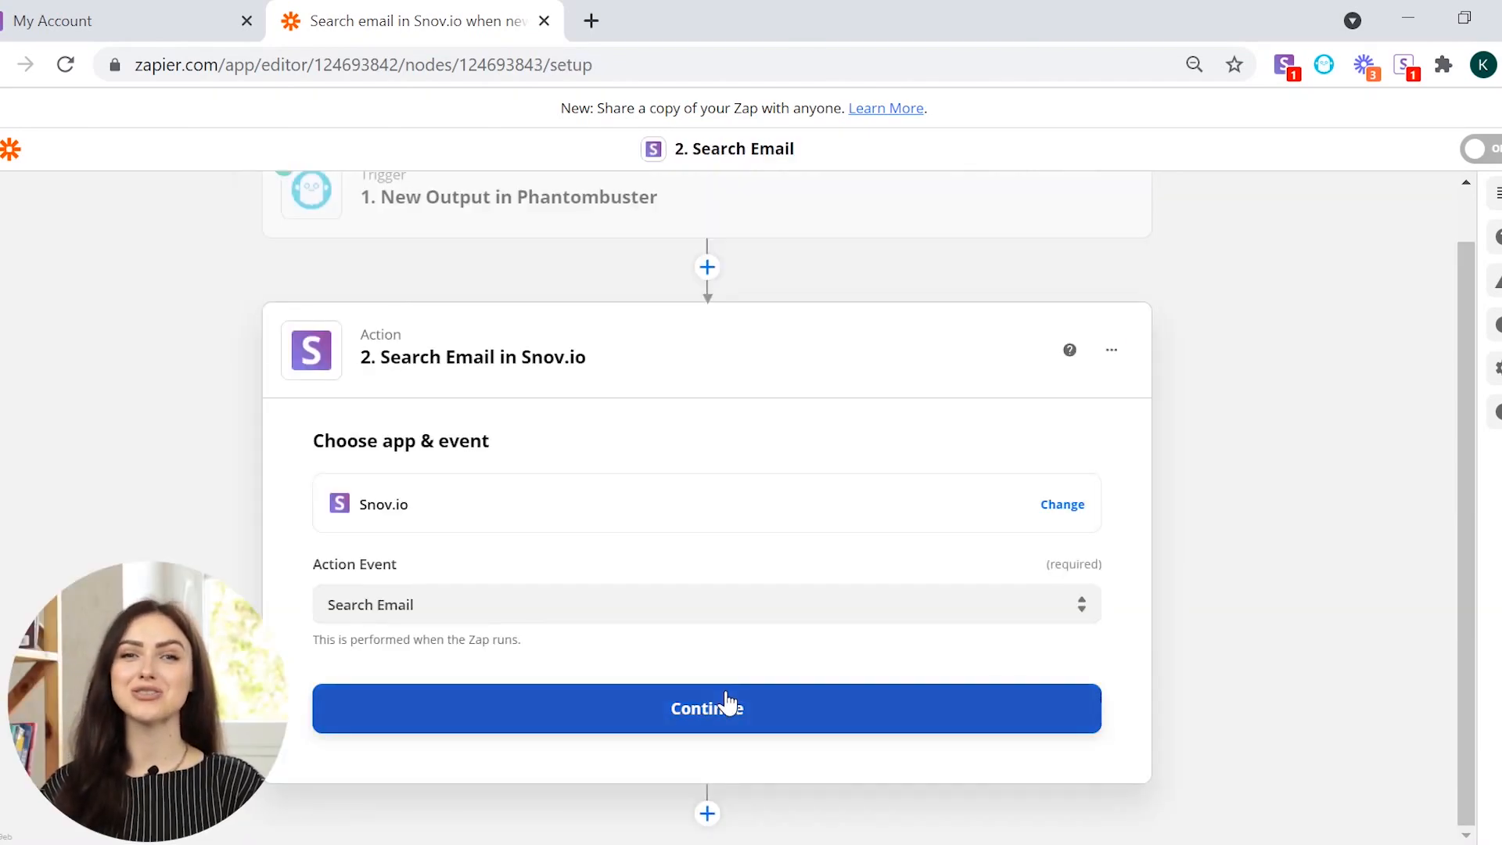
Confirm Search Email on the Snov.io account and map scraped first name, last name and company website
{"action": "left_click", "coordinate": [706, 707]}
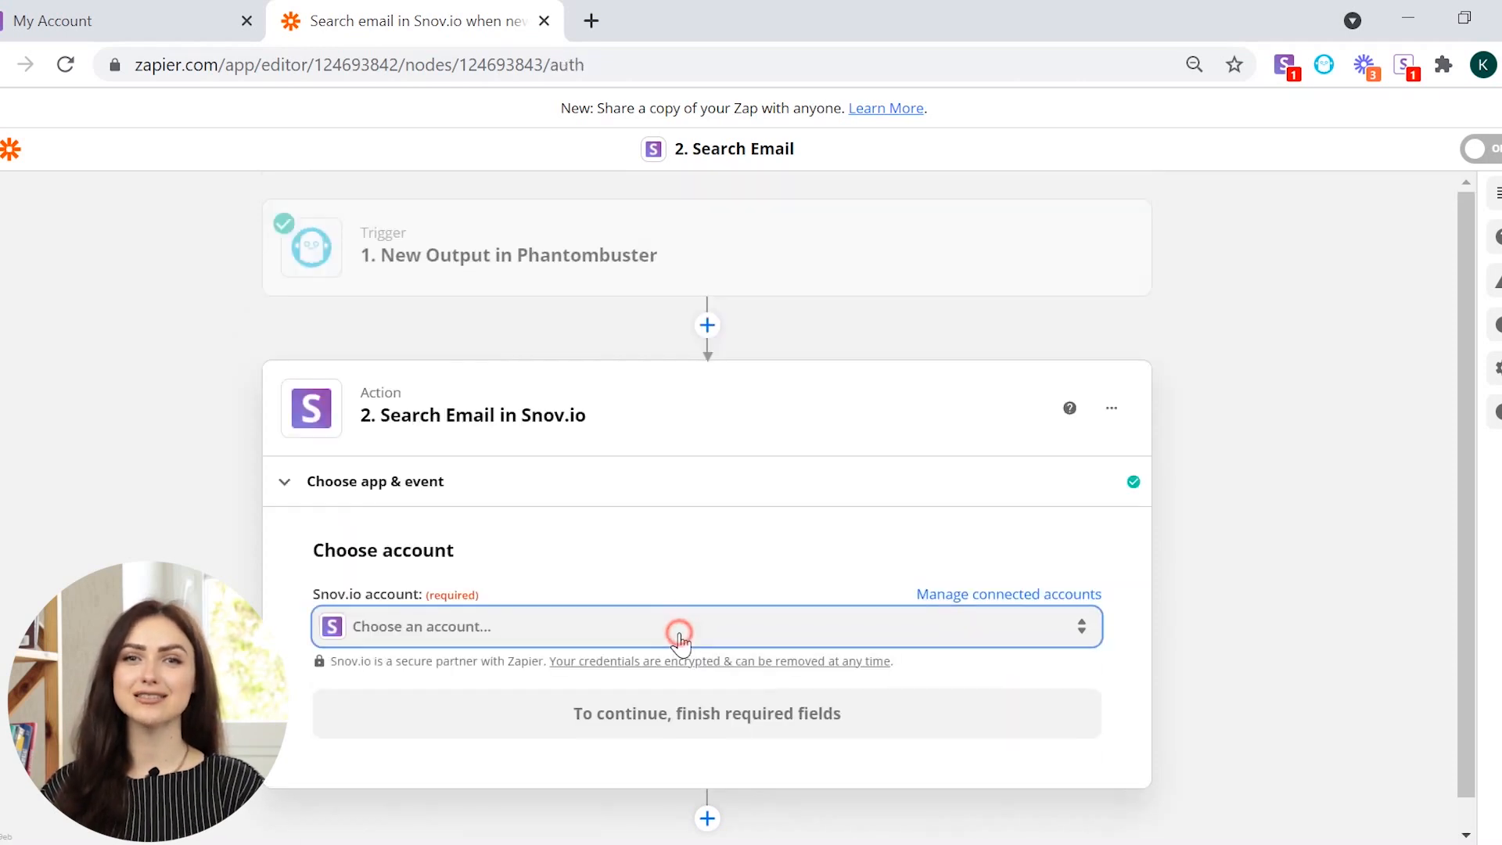
{"action": "left_click", "coordinate": [678, 625]}
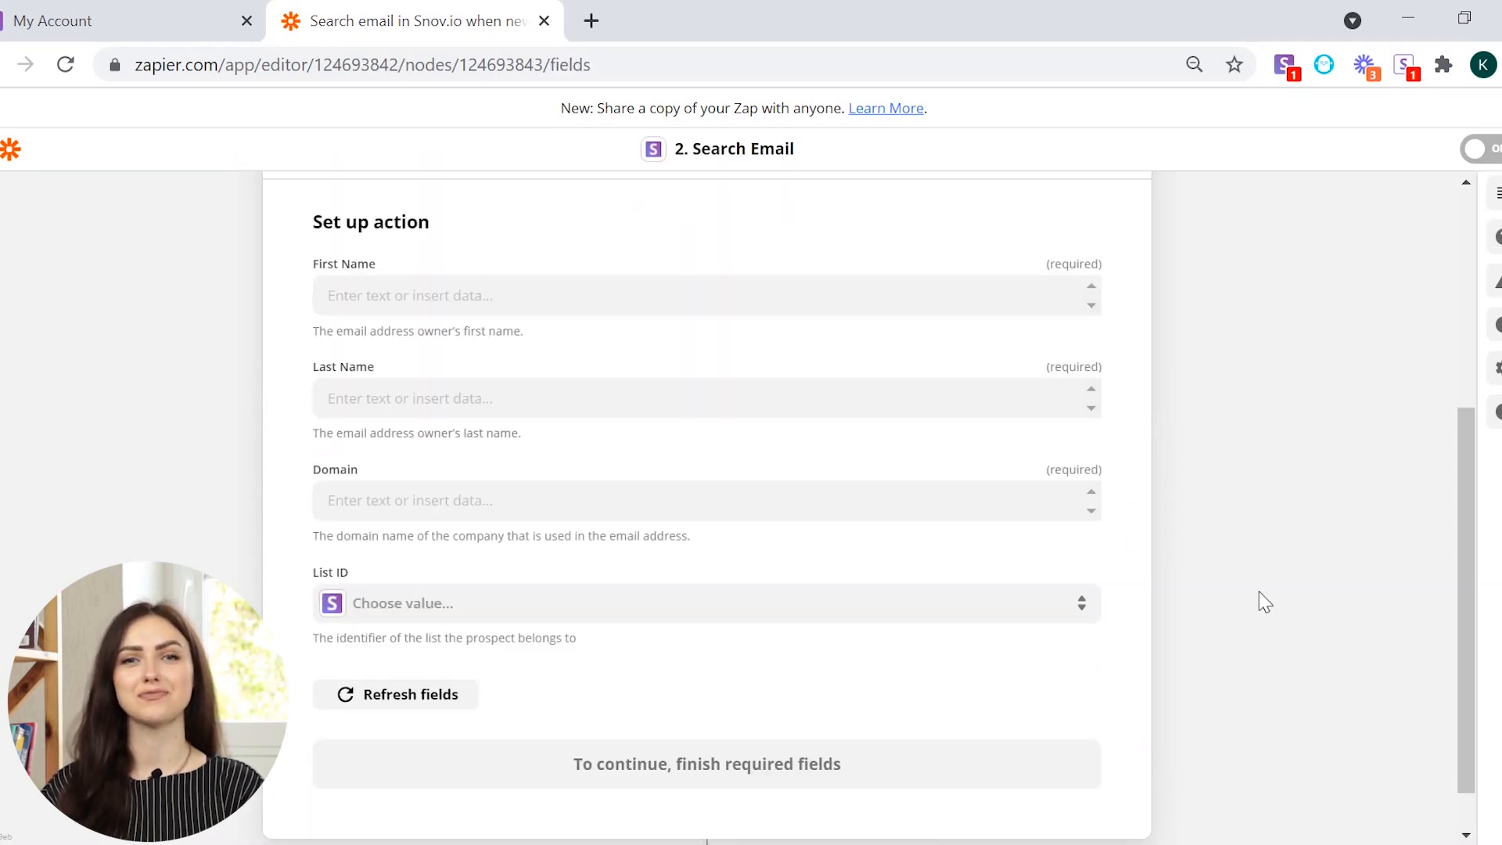
{"action": "left_click", "coordinate": [518, 295]}
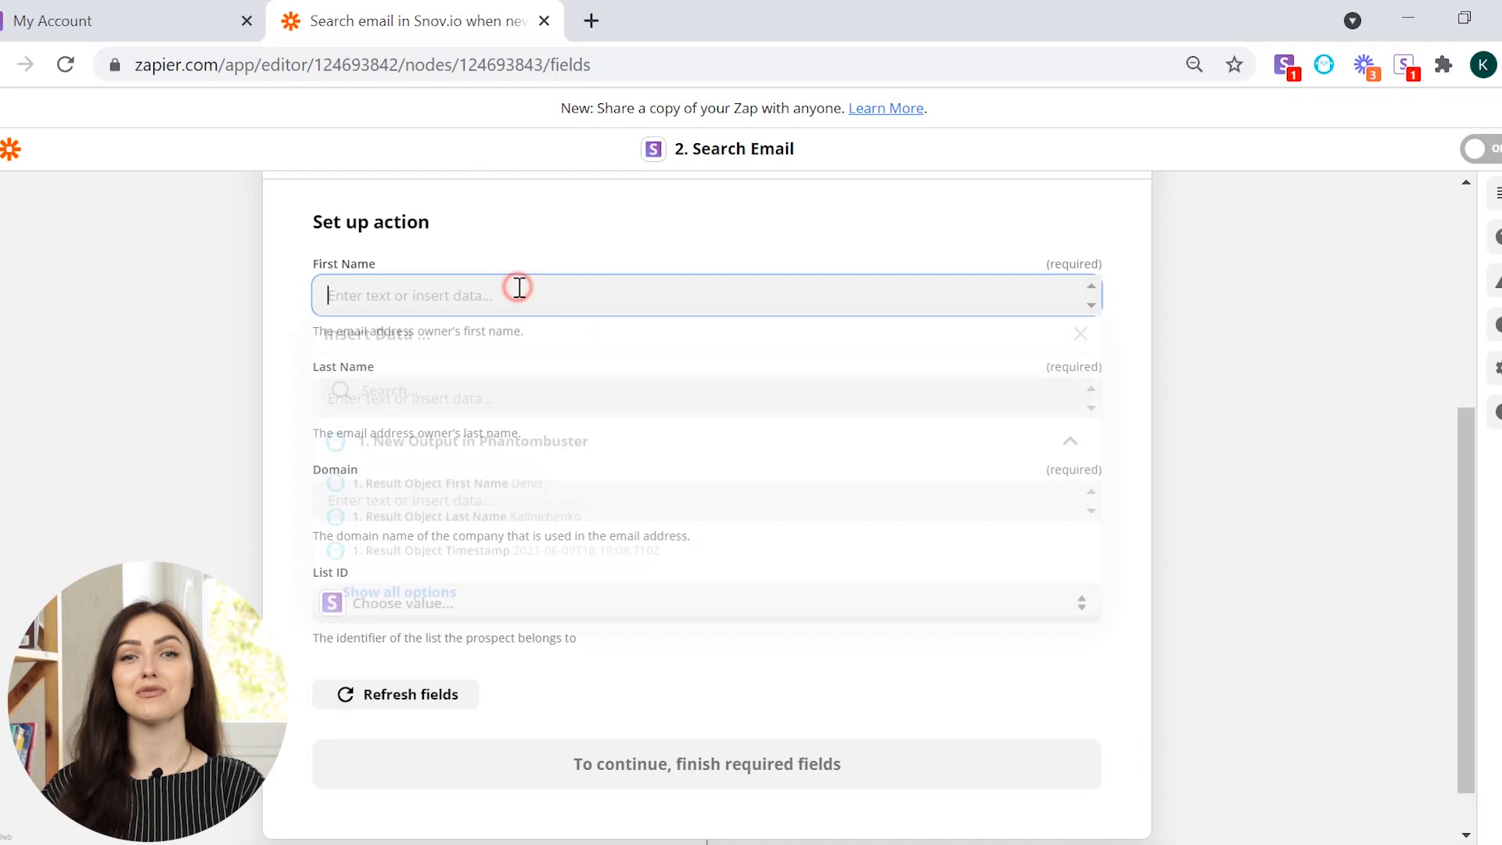
{"action": "left_click", "coordinate": [443, 483]}
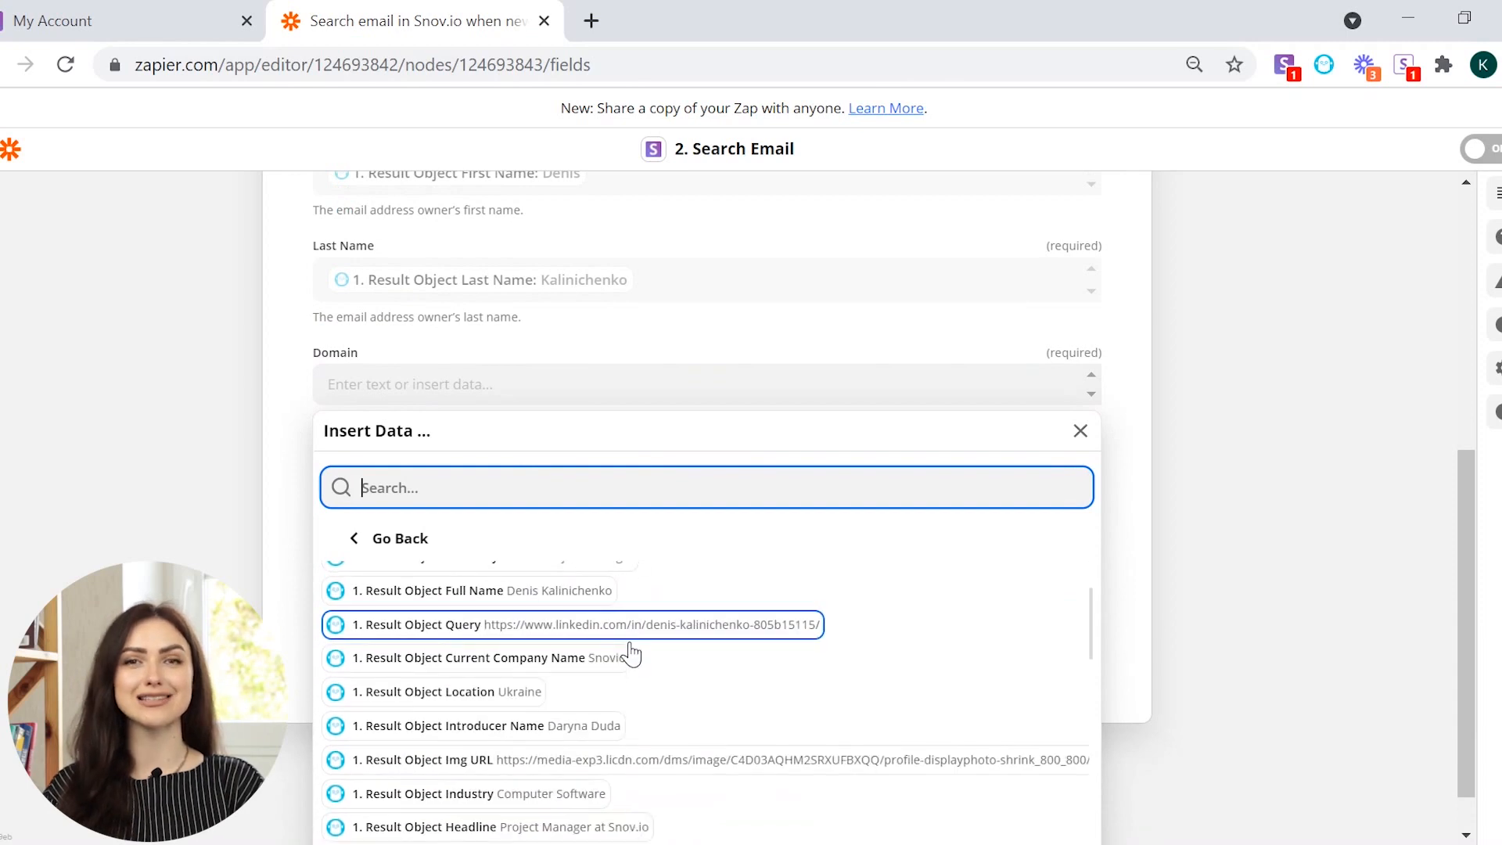
{"action": "left_click", "coordinate": [479, 751]}
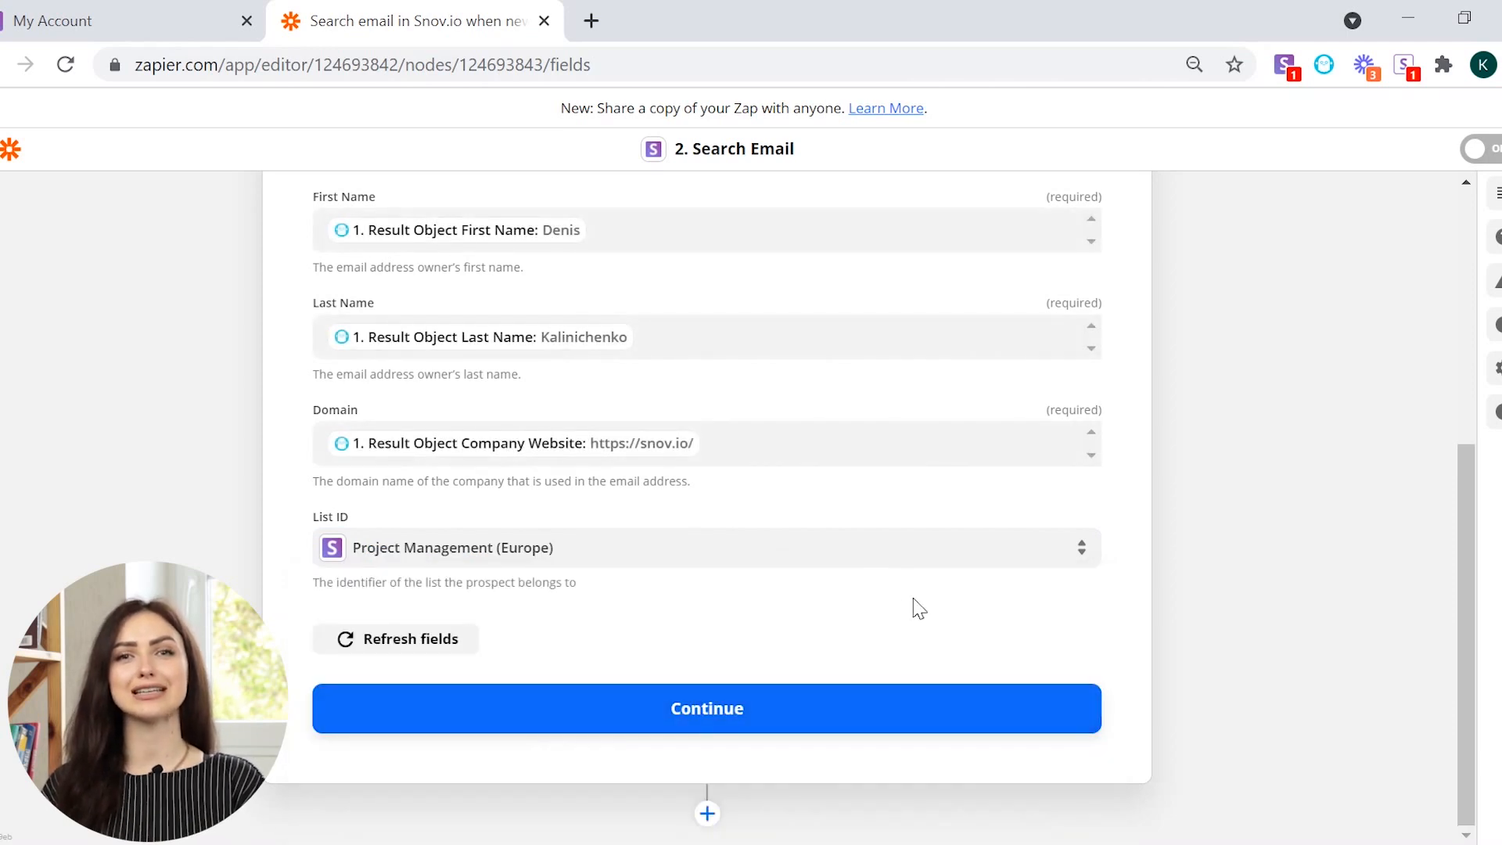
Finish the action fields and run the Snov.io email search test successfully
{"action": "left_click", "coordinate": [706, 707]}
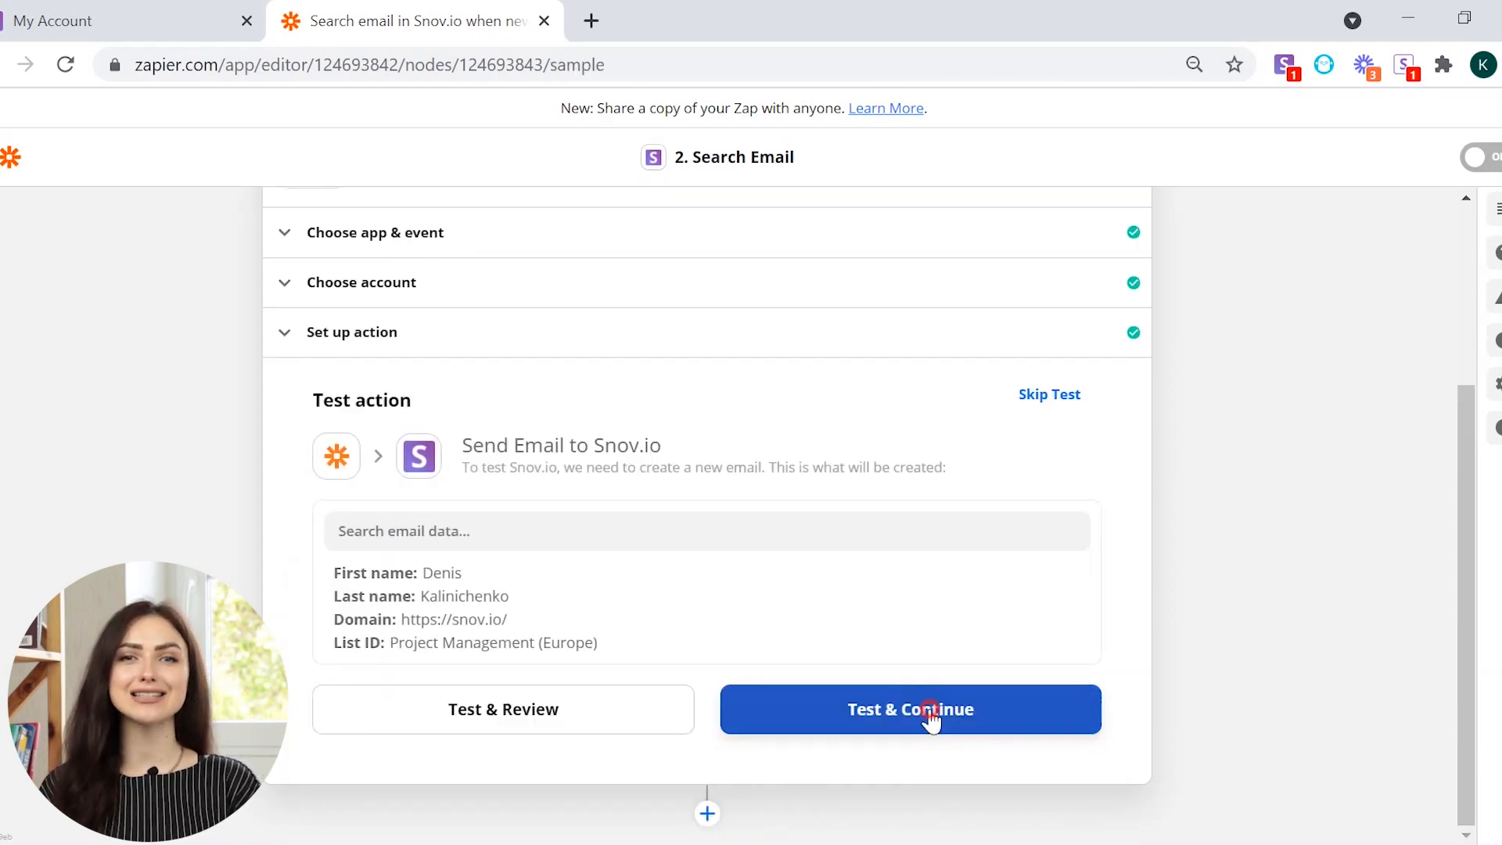
{"action": "left_click", "coordinate": [907, 709]}
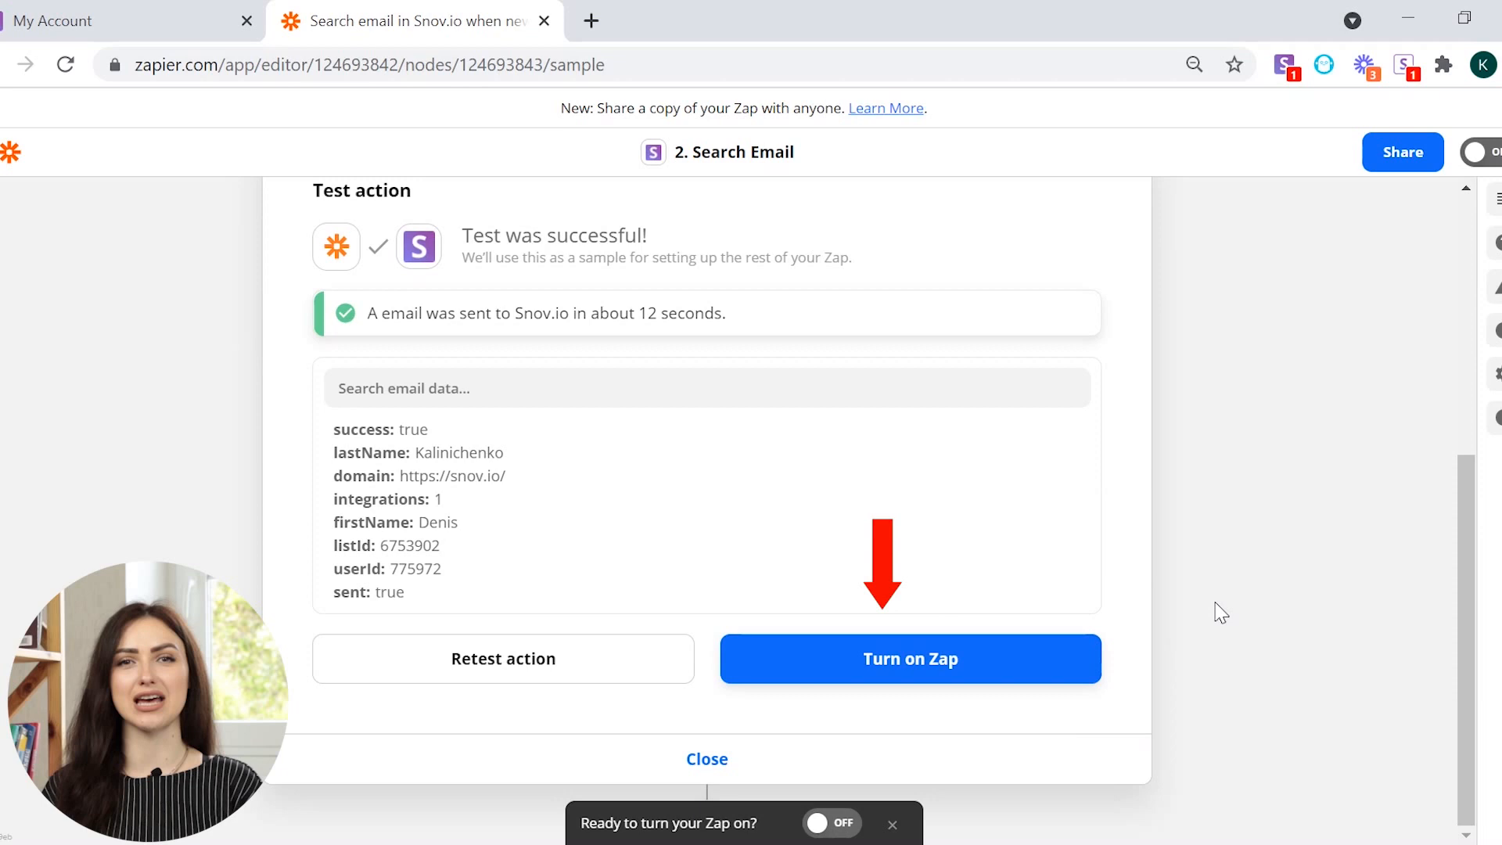